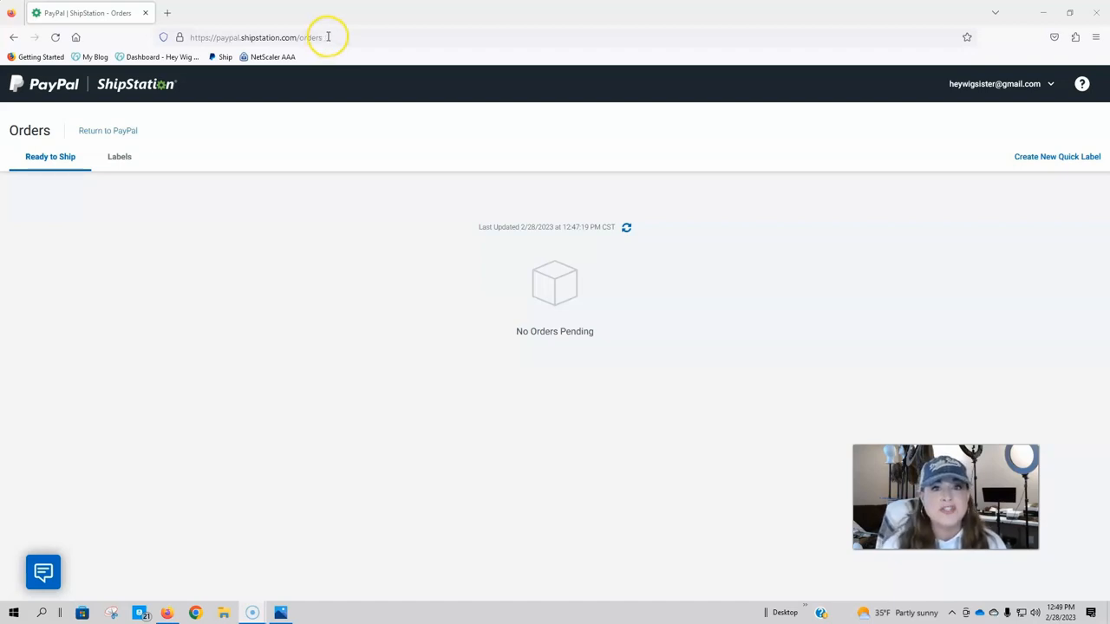
Start a new quick label from the Orders page so the Buy a Label form opens.
{"action": "left_click", "coordinate": [257, 39]}
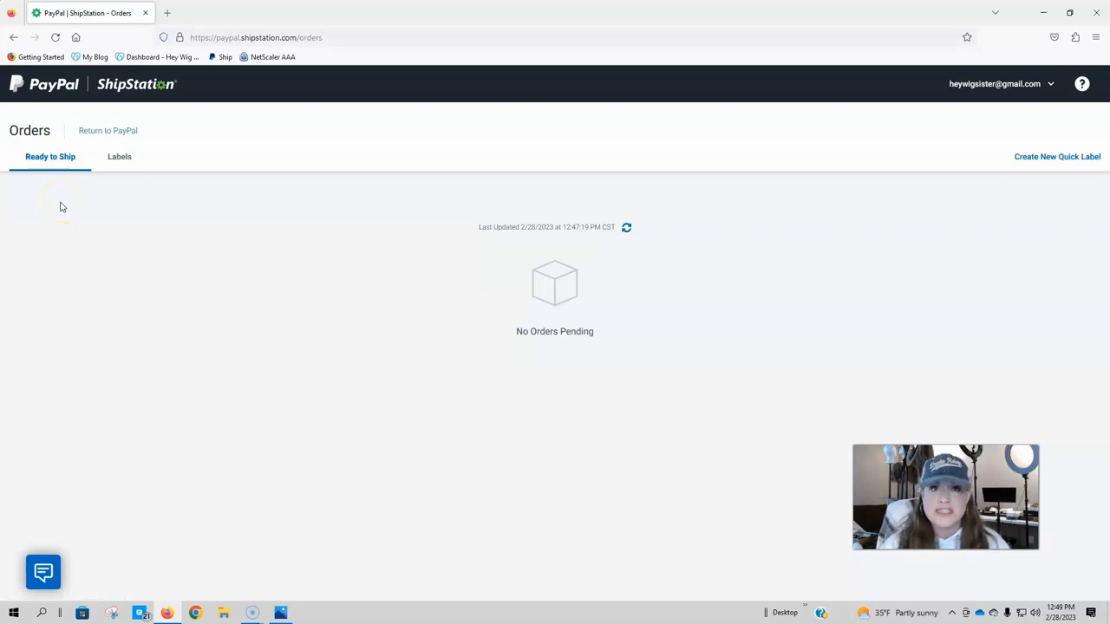
{"action": "mouse_move", "coordinate": [32, 260]}
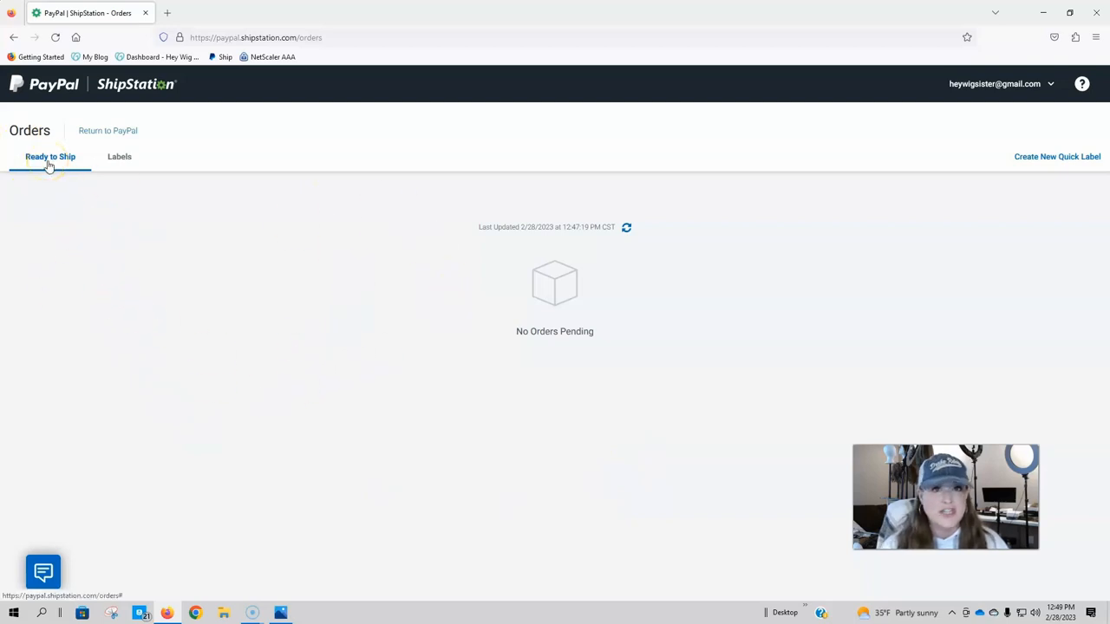
{"action": "mouse_move", "coordinate": [66, 224]}
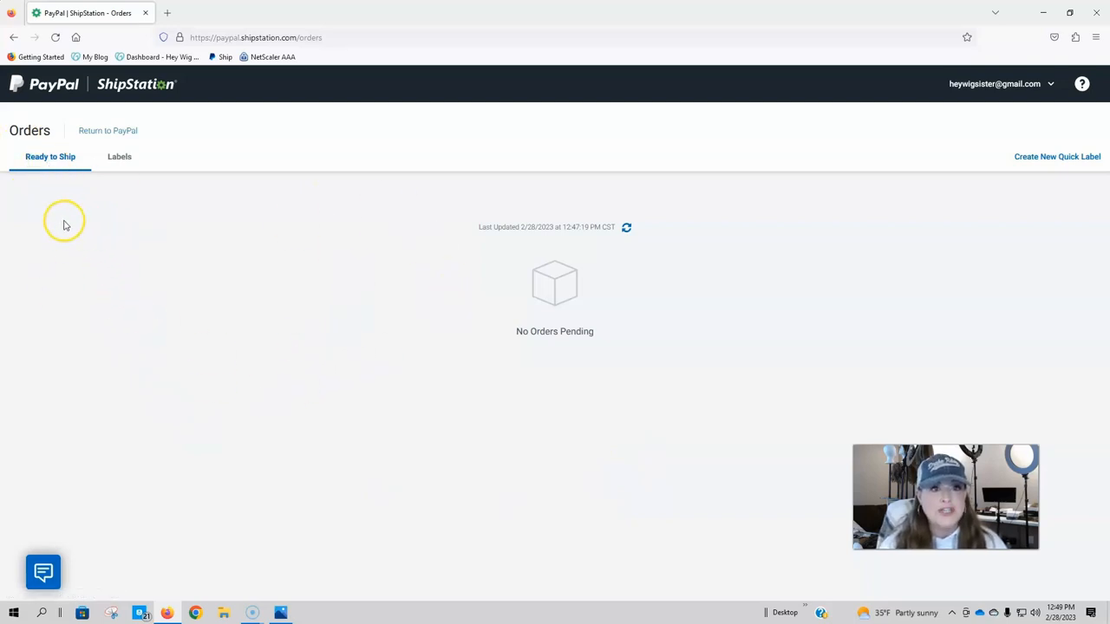
{"action": "mouse_move", "coordinate": [912, 302]}
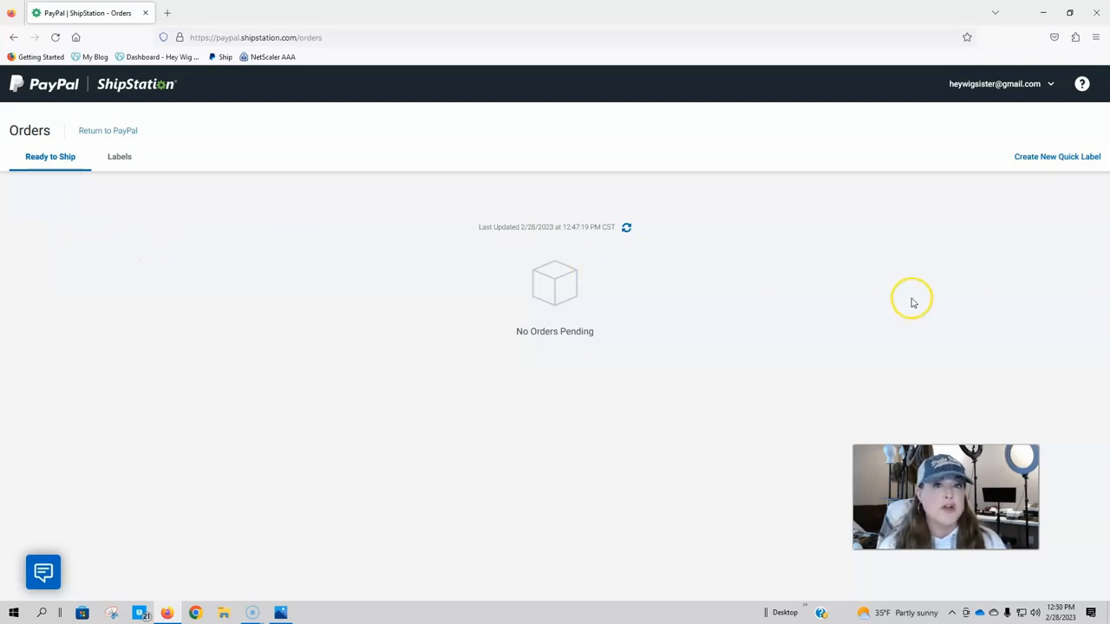
{"action": "mouse_move", "coordinate": [115, 520]}
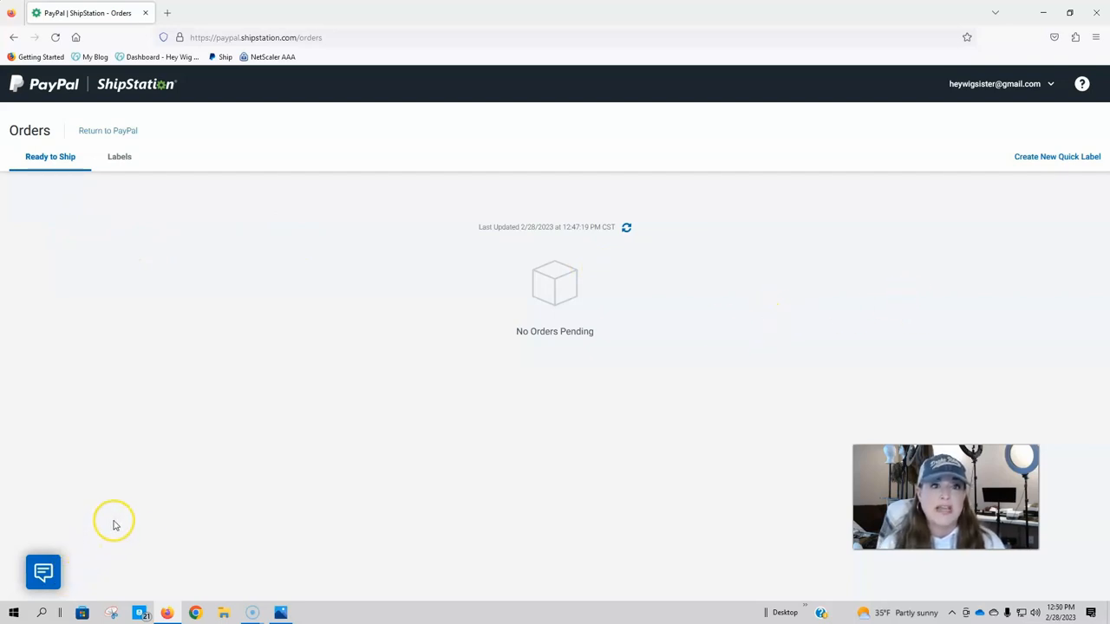
{"action": "mouse_move", "coordinate": [132, 243]}
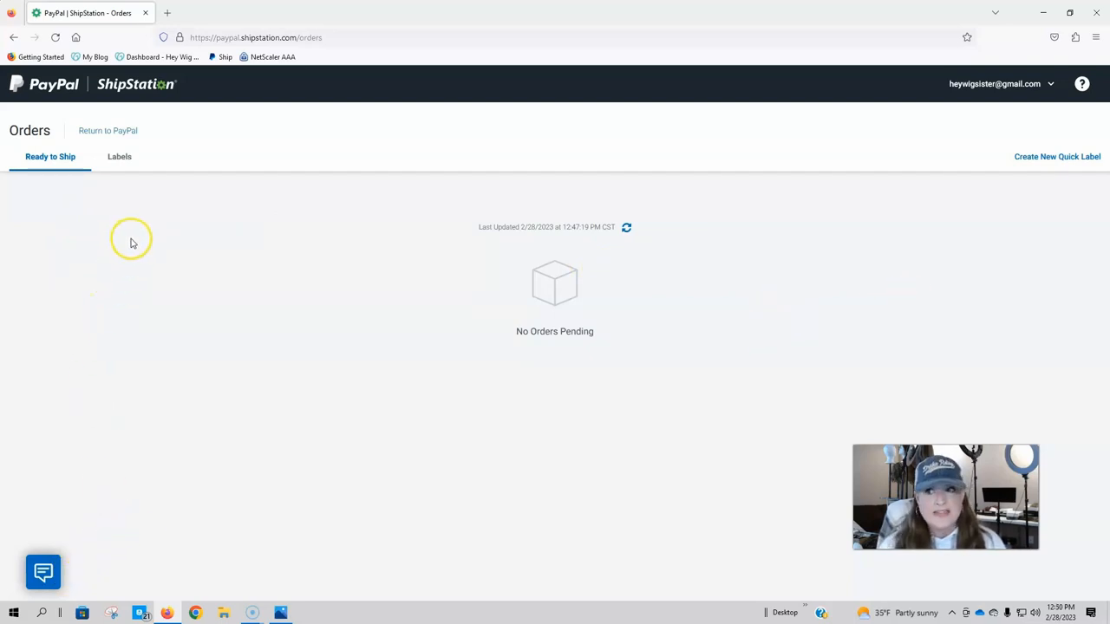
{"action": "mouse_move", "coordinate": [1061, 170]}
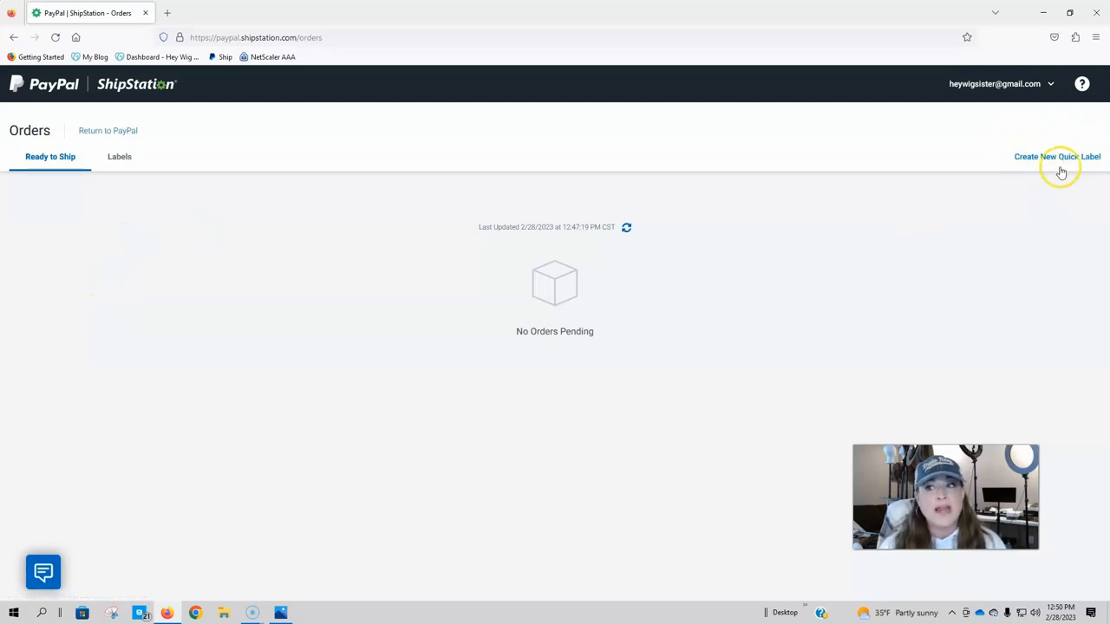
{"action": "mouse_move", "coordinate": [999, 184]}
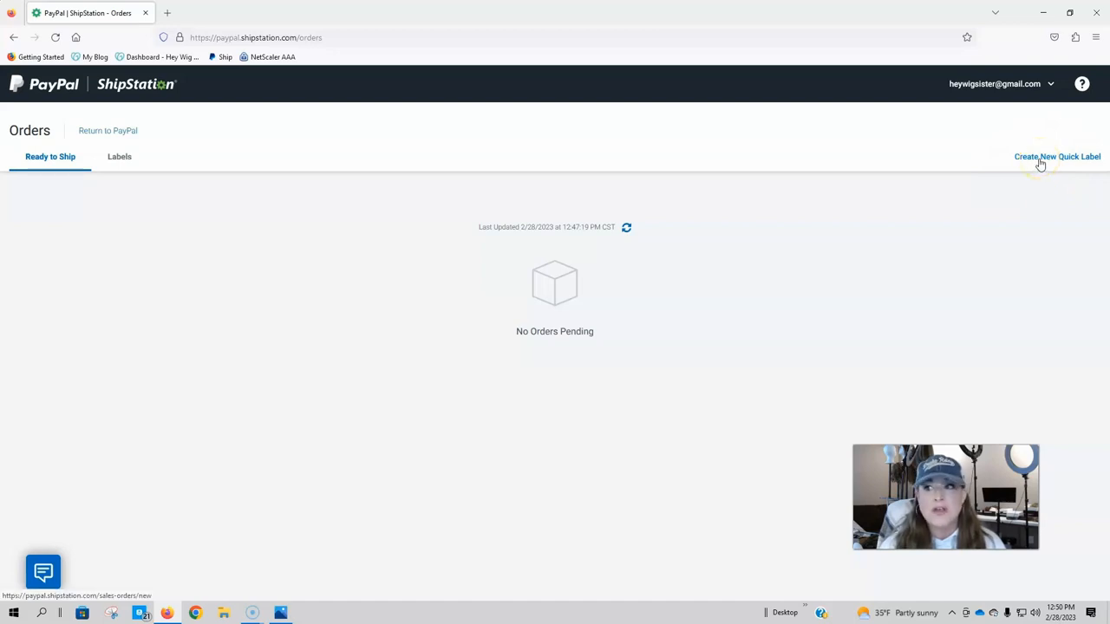
{"action": "left_click", "coordinate": [1059, 157]}
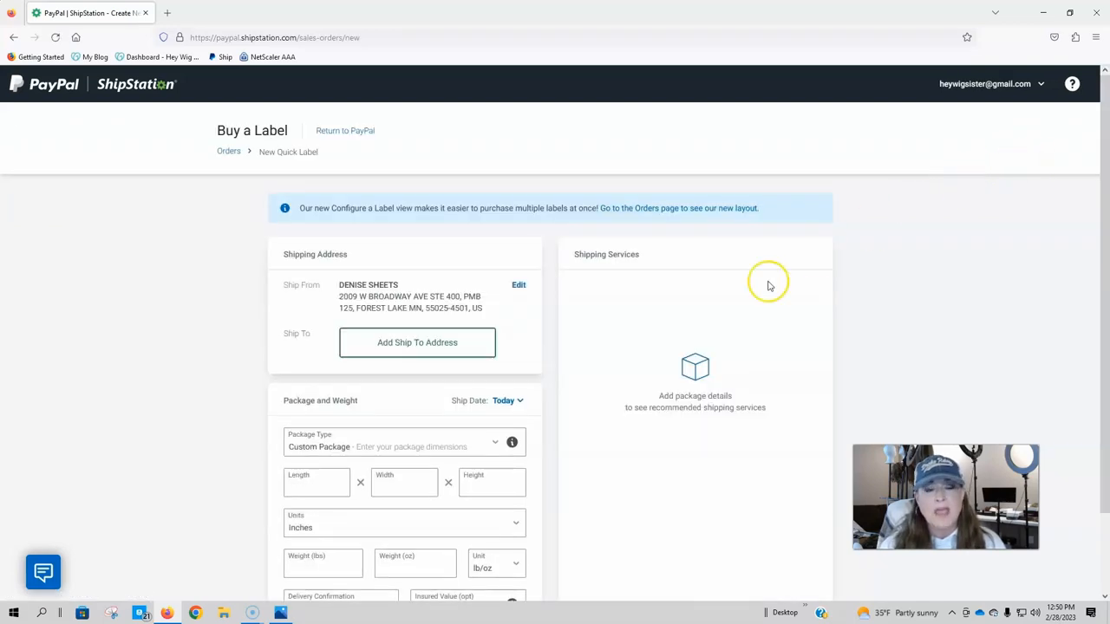
{"action": "mouse_move", "coordinate": [687, 331]}
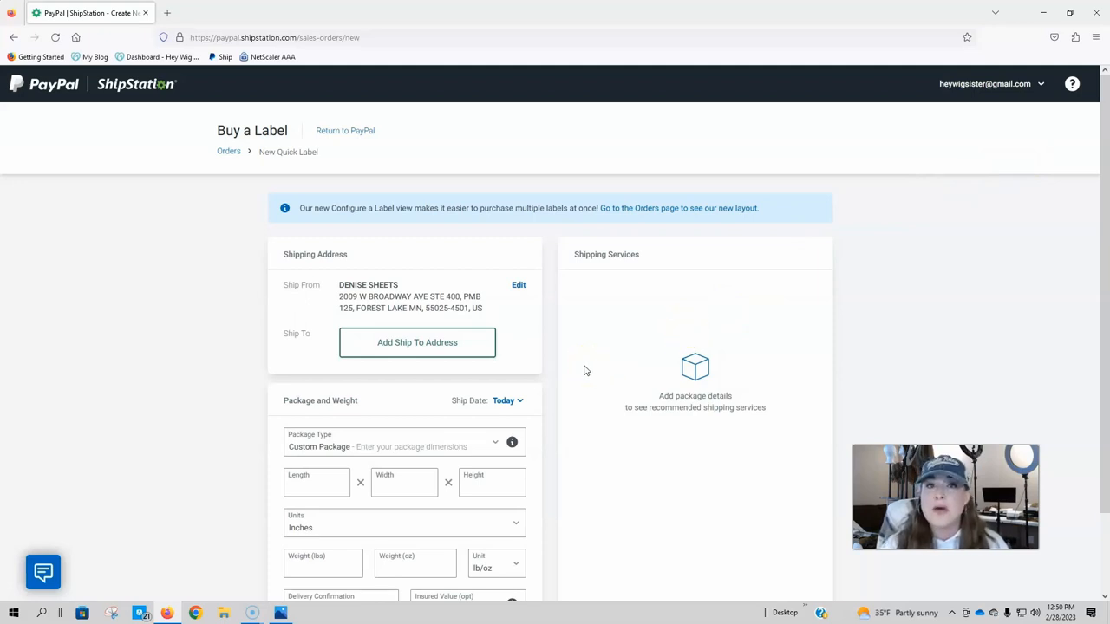
{"action": "mouse_move", "coordinate": [581, 368]}
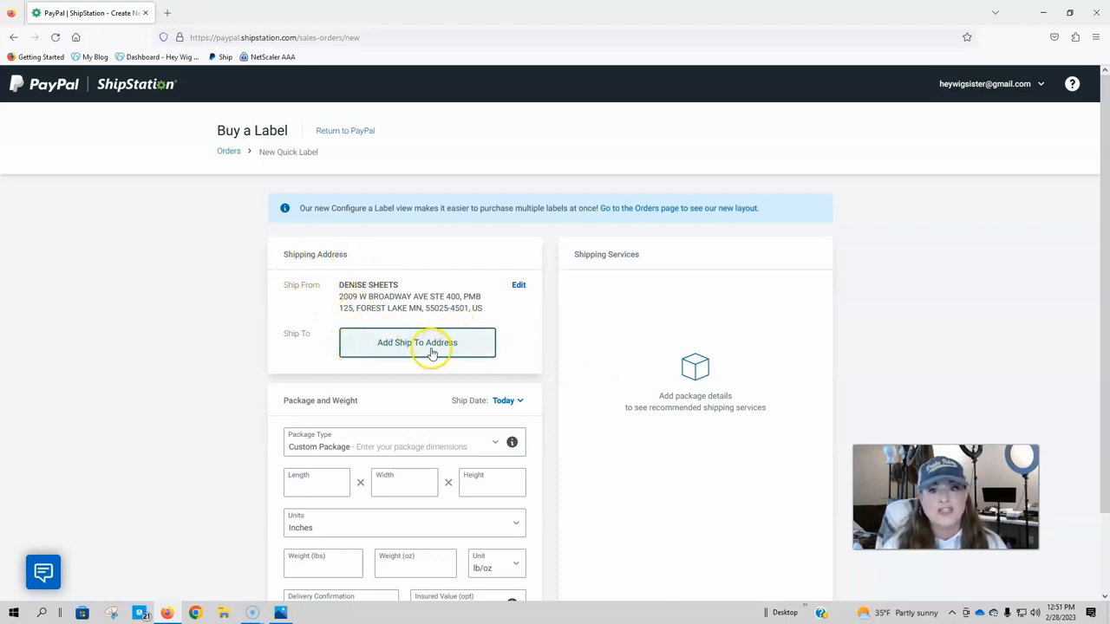
Add and confirm the recipient's ship-to address in Minneapolis, MN 55418.
{"action": "left_click", "coordinate": [416, 343]}
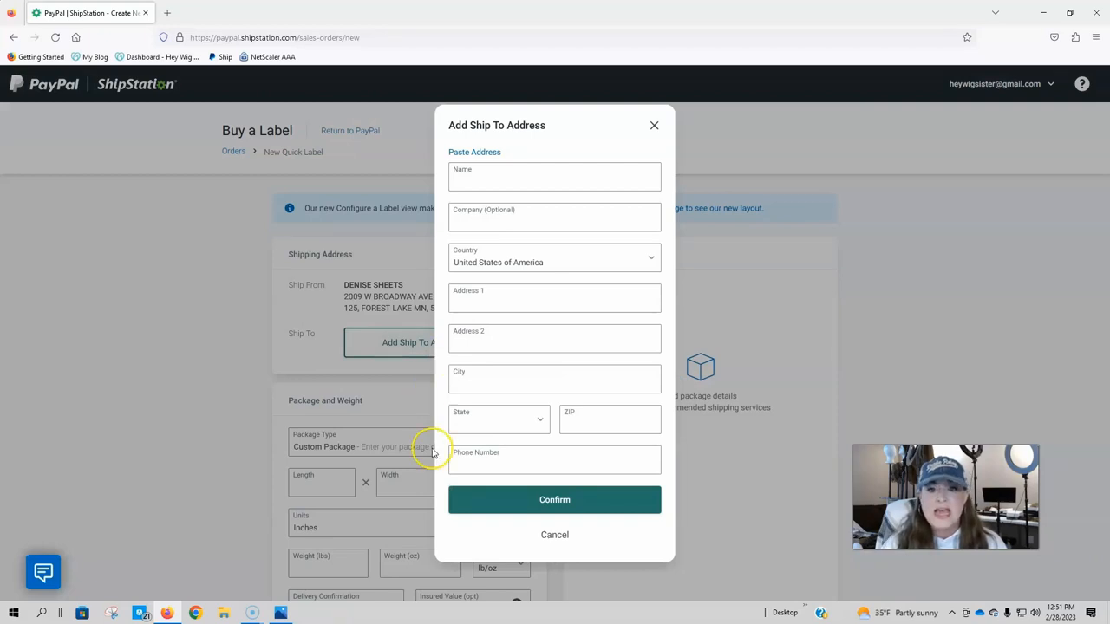
{"action": "mouse_move", "coordinate": [548, 527]}
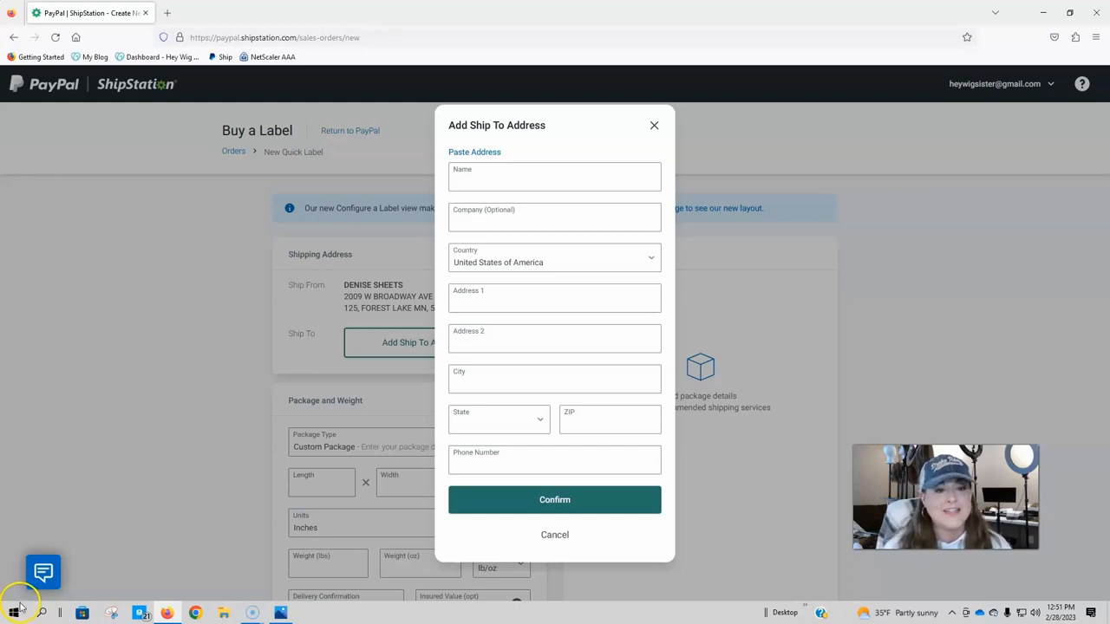
{"action": "left_click", "coordinate": [555, 500]}
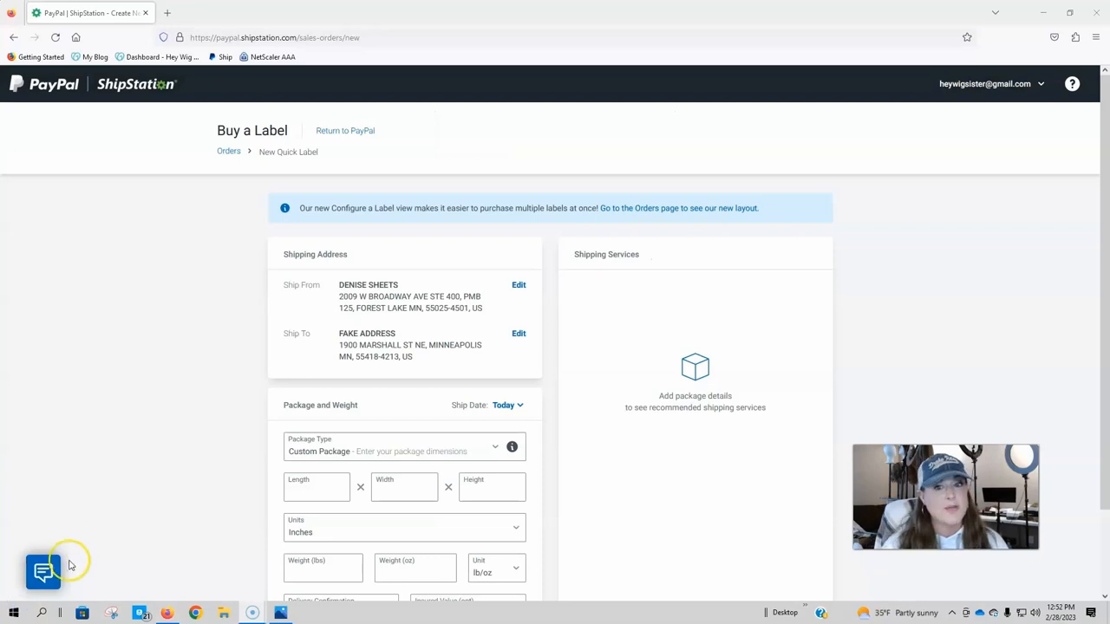
{"action": "mouse_move", "coordinate": [165, 538]}
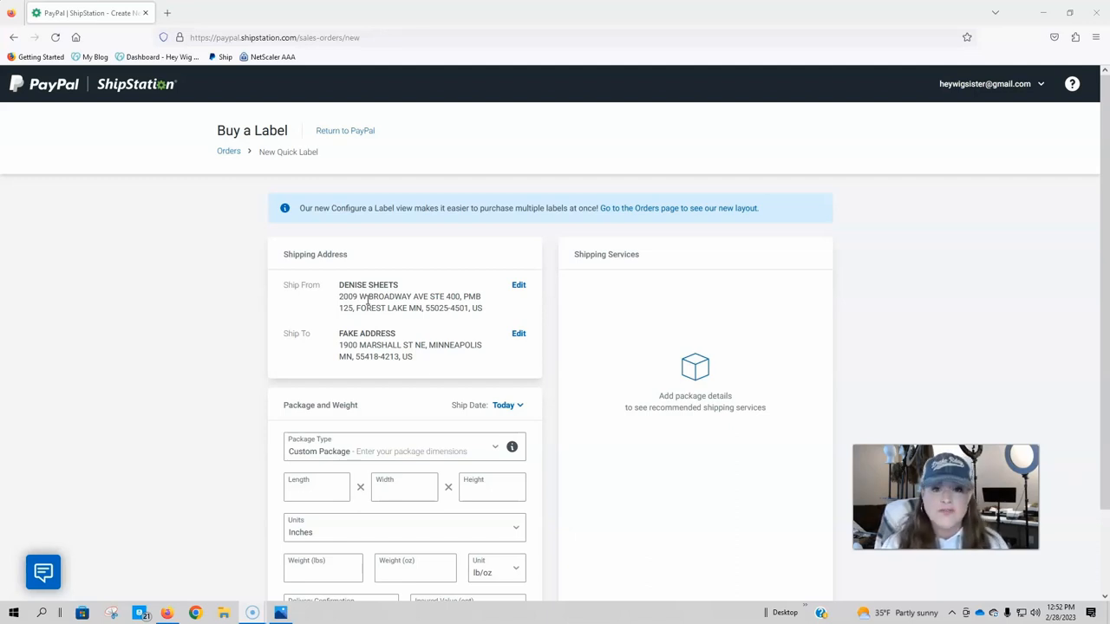
Enter package dimensions 10 × 7 × 3 inches and a weight of 9 lb 10 oz.
{"action": "scroll", "scroll_direction": "down", "scroll_amount": 3}
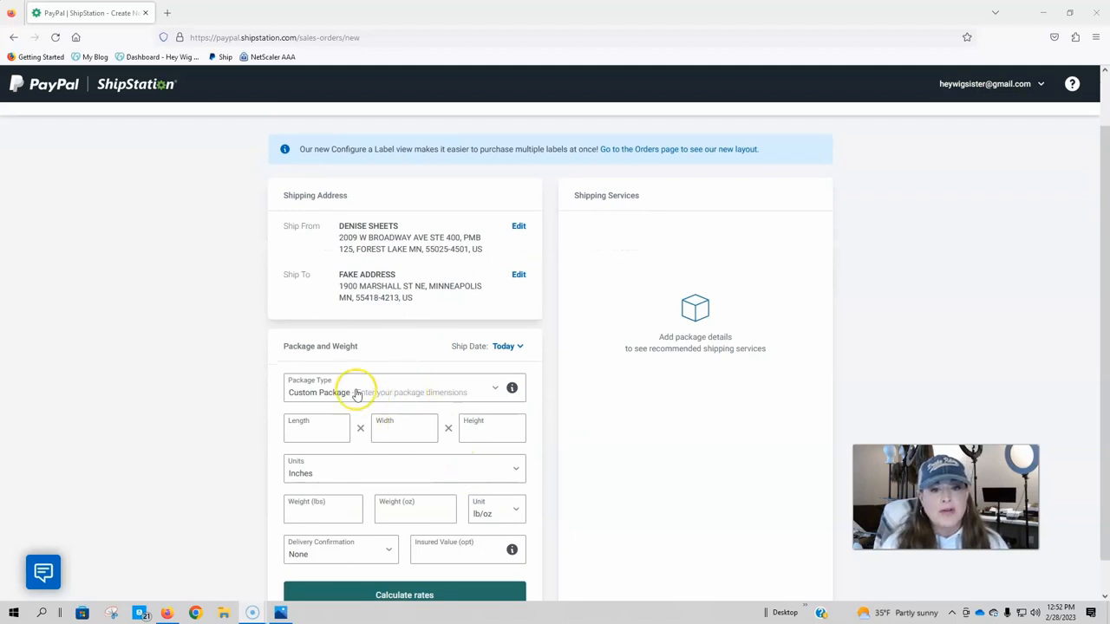
{"action": "scroll", "scroll_direction": "down", "scroll_amount": 3}
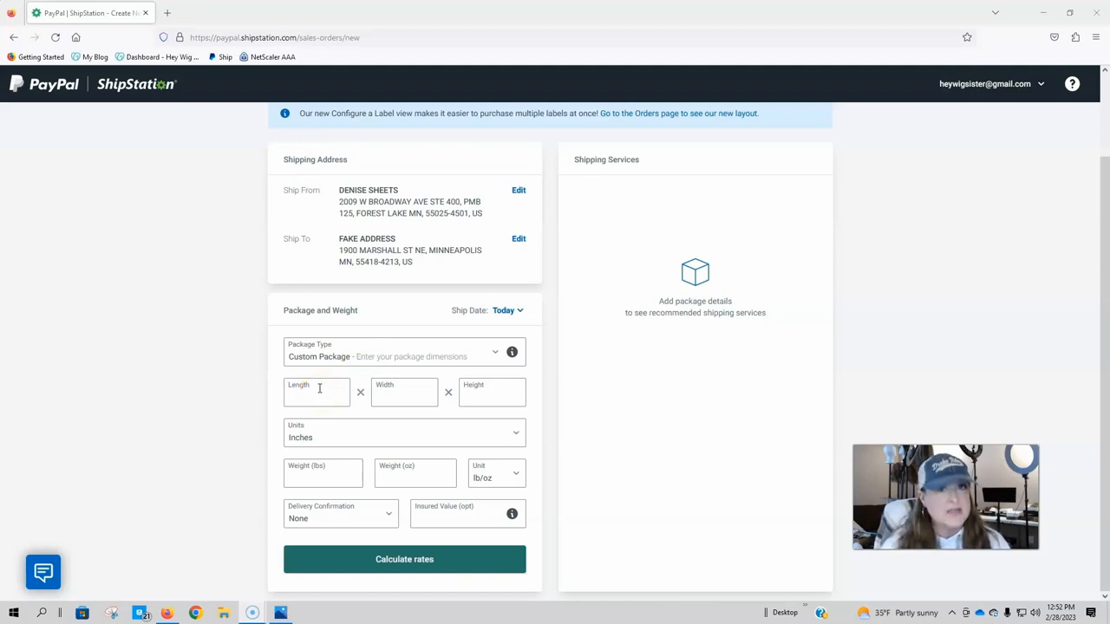
{"action": "type", "text": "10"}
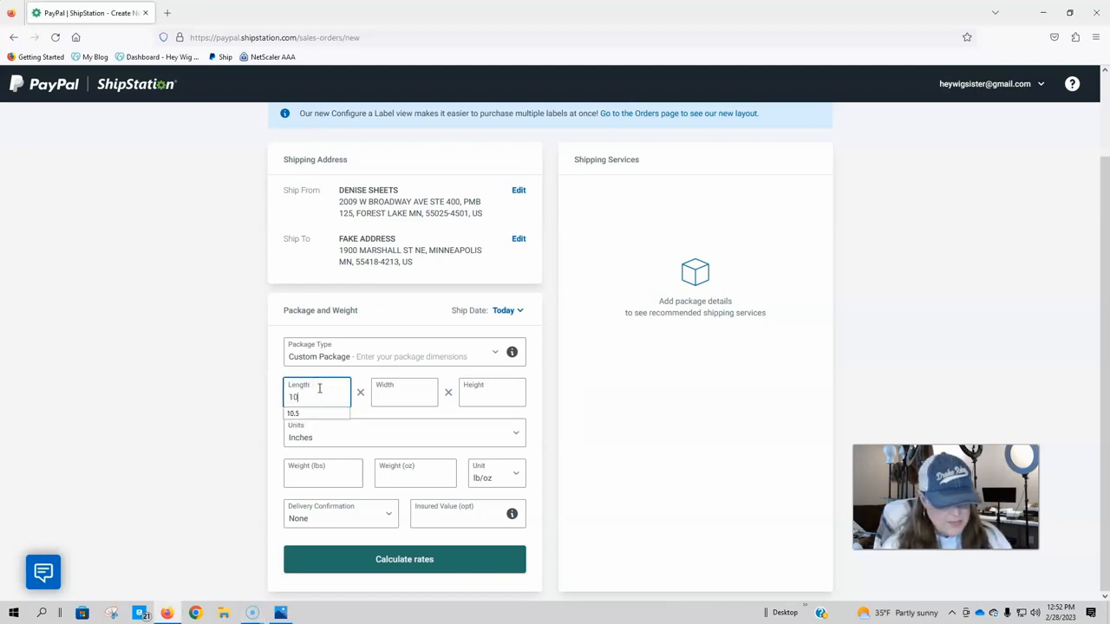
{"action": "left_click", "coordinate": [404, 392]}
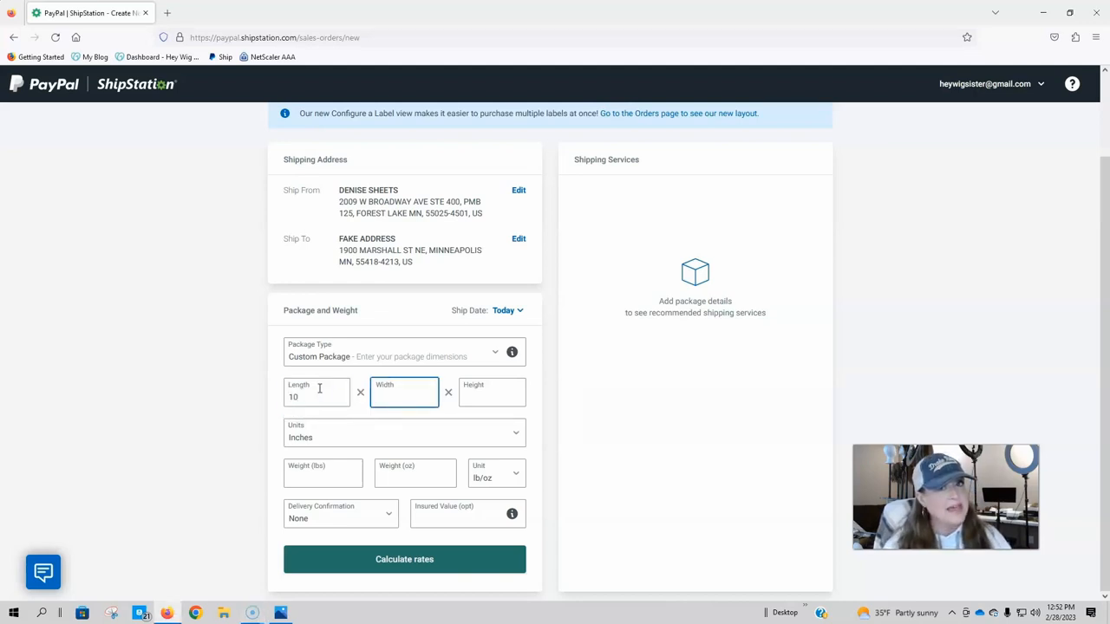
{"action": "type", "text": "7"}
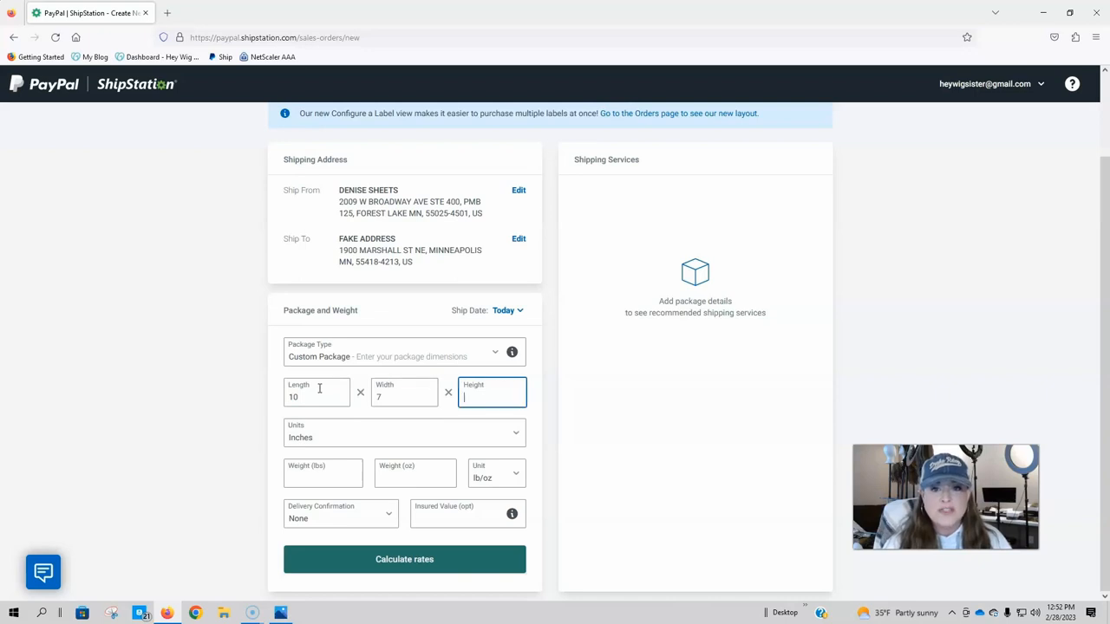
{"action": "type", "text": "3"}
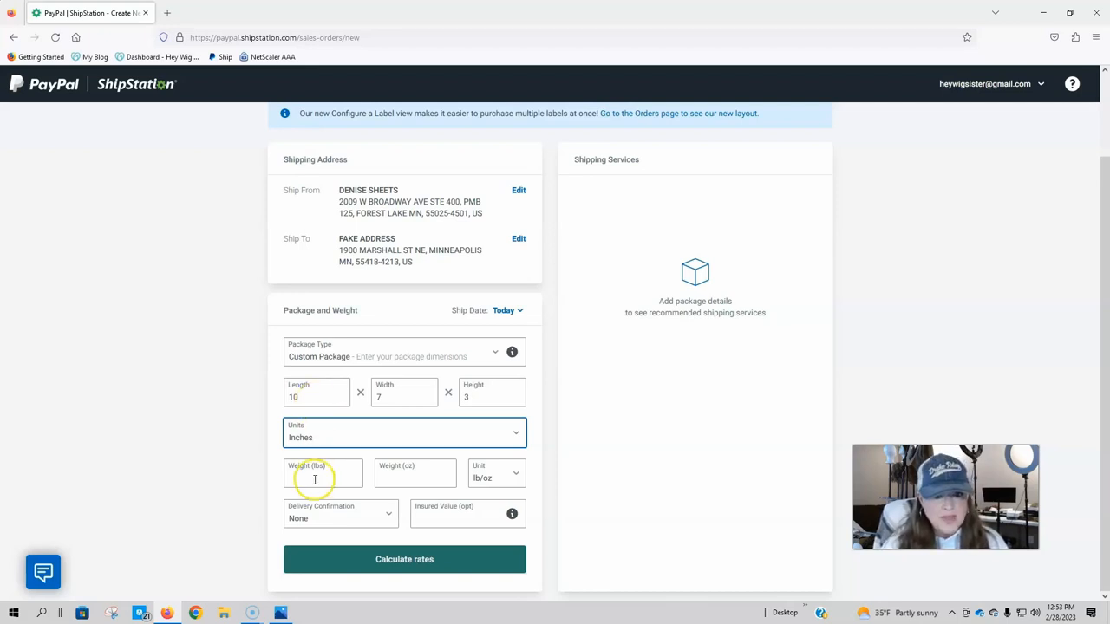
{"action": "type", "text": "1"}
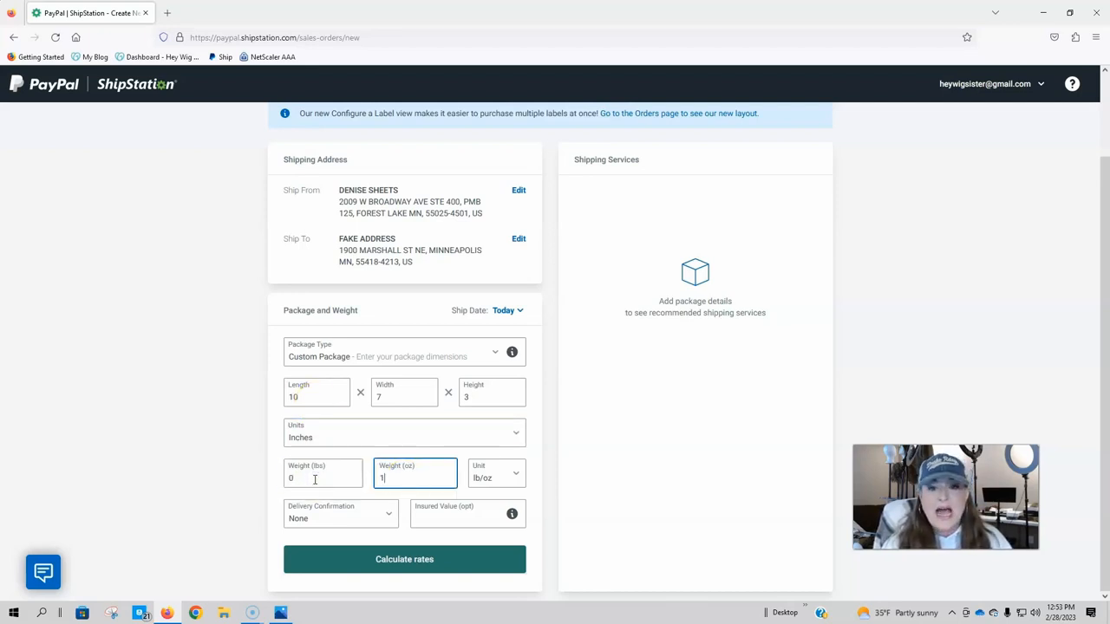
{"action": "type", "text": "0"}
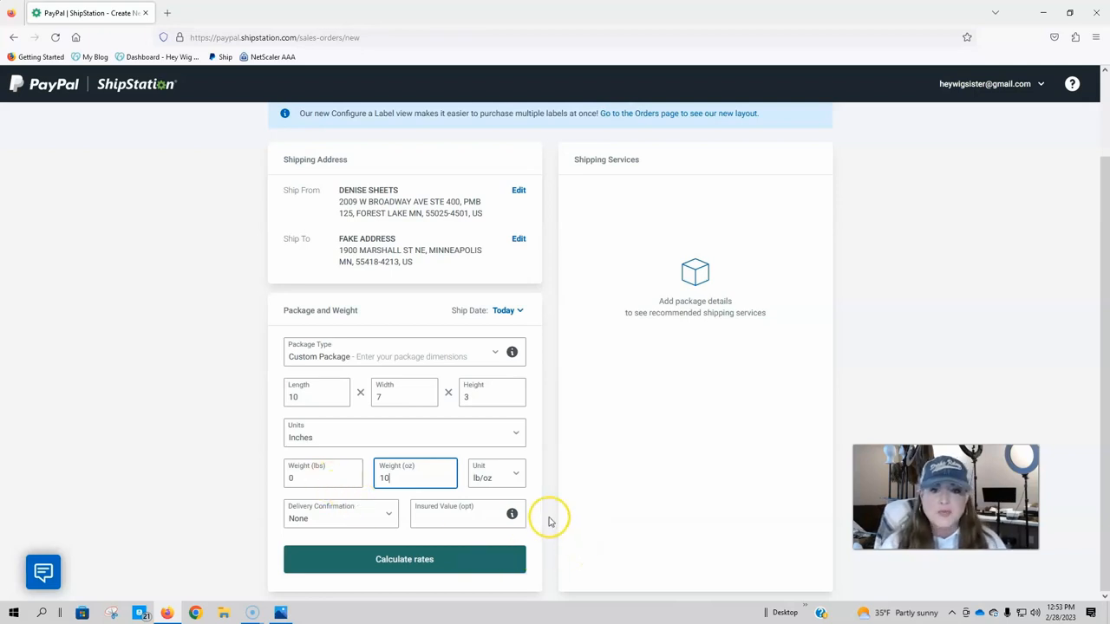
{"action": "mouse_move", "coordinate": [327, 527]}
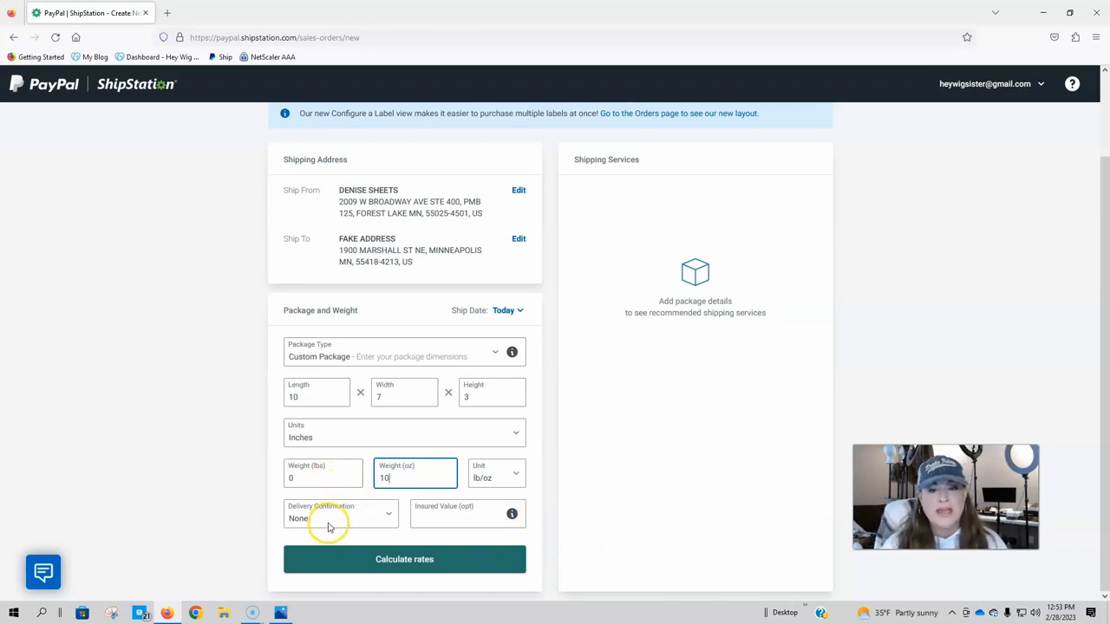
Set Delivery Confirmation to Delivery and move into the Insured Value field.
{"action": "left_click", "coordinate": [338, 513]}
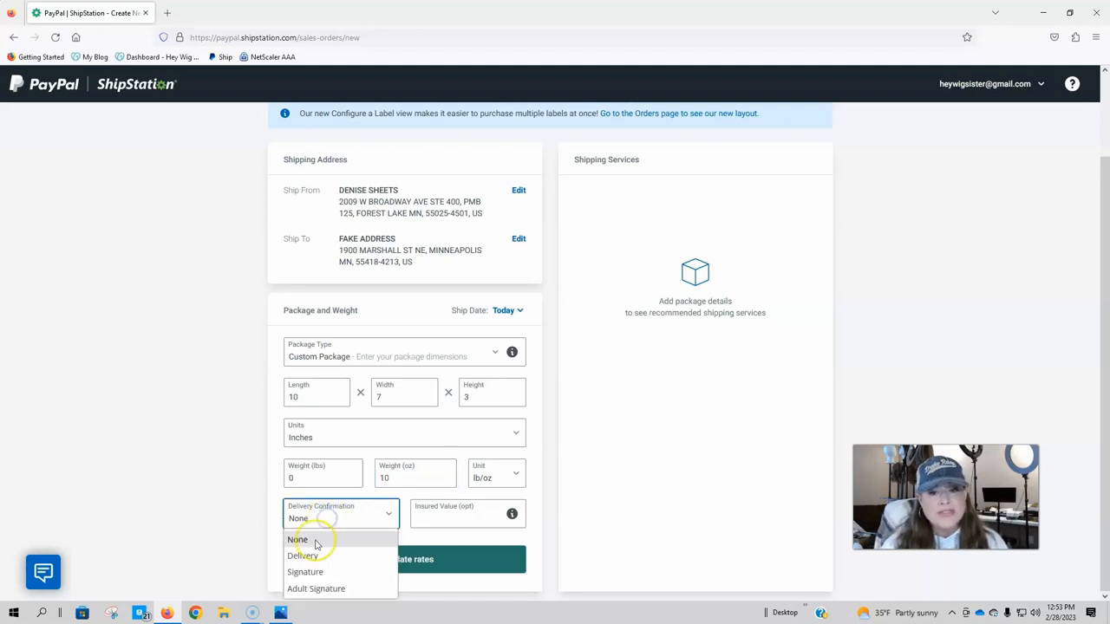
{"action": "left_click", "coordinate": [302, 555]}
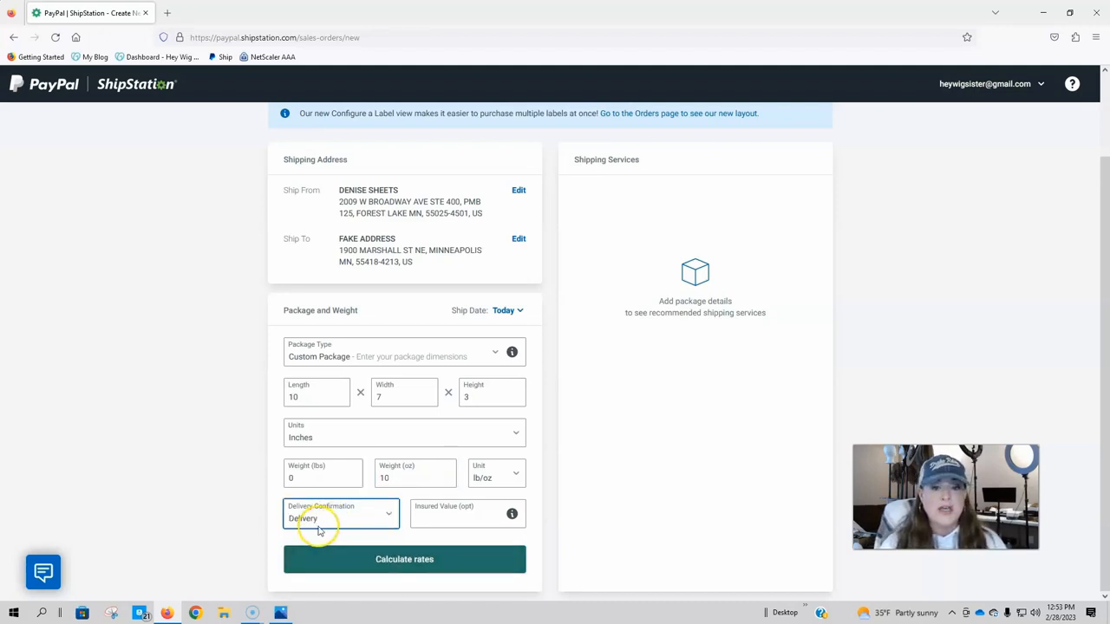
{"action": "left_click", "coordinate": [340, 514]}
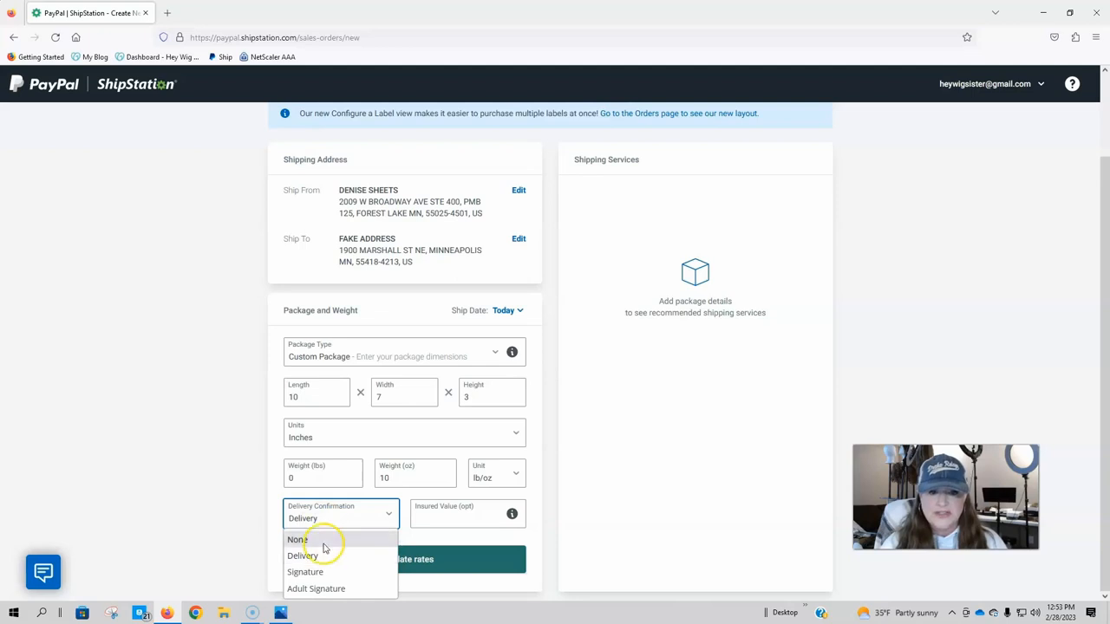
{"action": "left_click", "coordinate": [302, 555]}
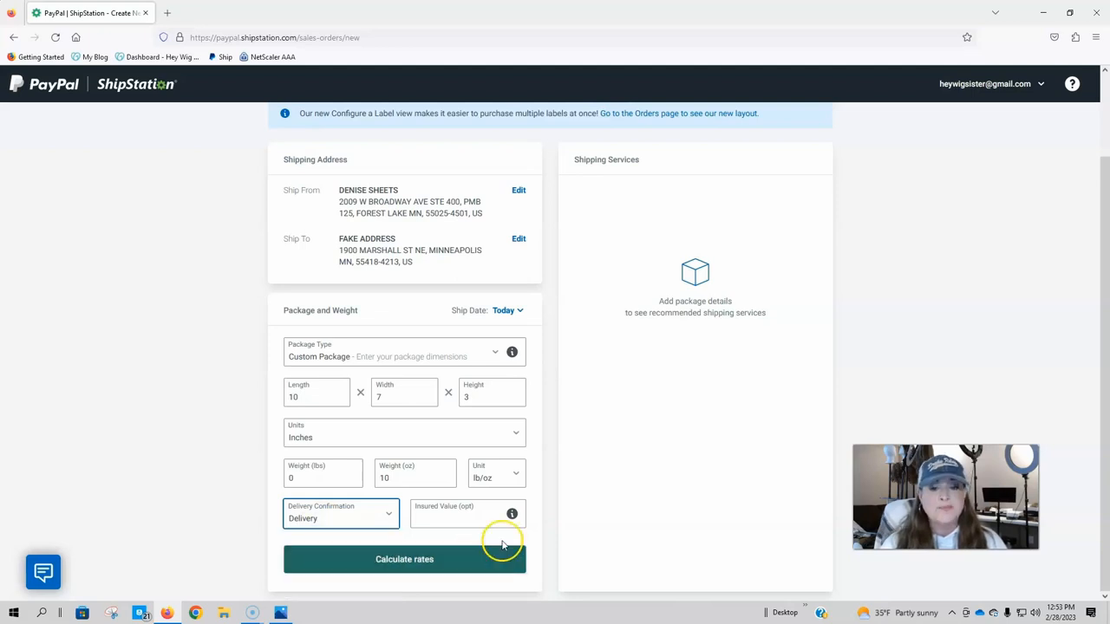
{"action": "left_click", "coordinate": [467, 514]}
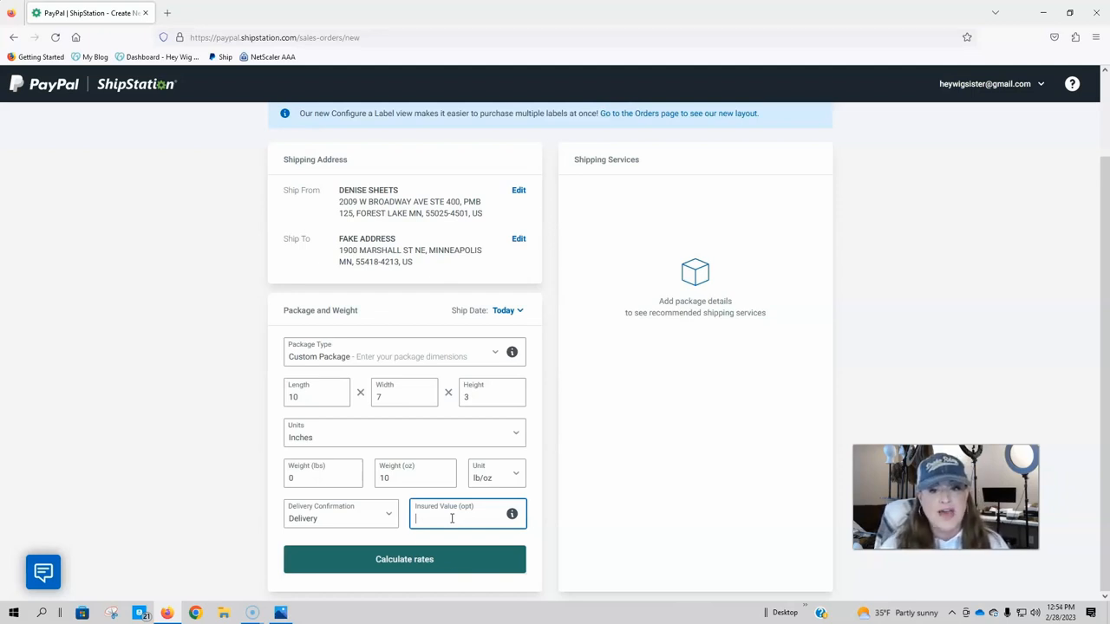
Calculate shipping rates for the custom package, listing USPS and UPS services from $4.62 to $8.82.
{"action": "left_click", "coordinate": [404, 559]}
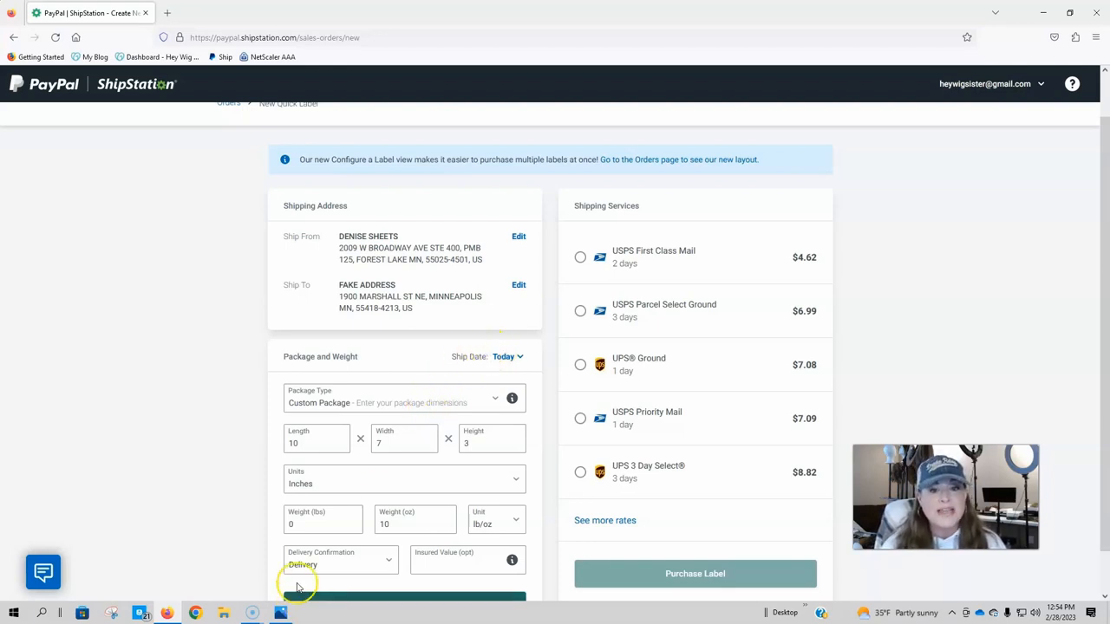
{"action": "mouse_move", "coordinate": [743, 246]}
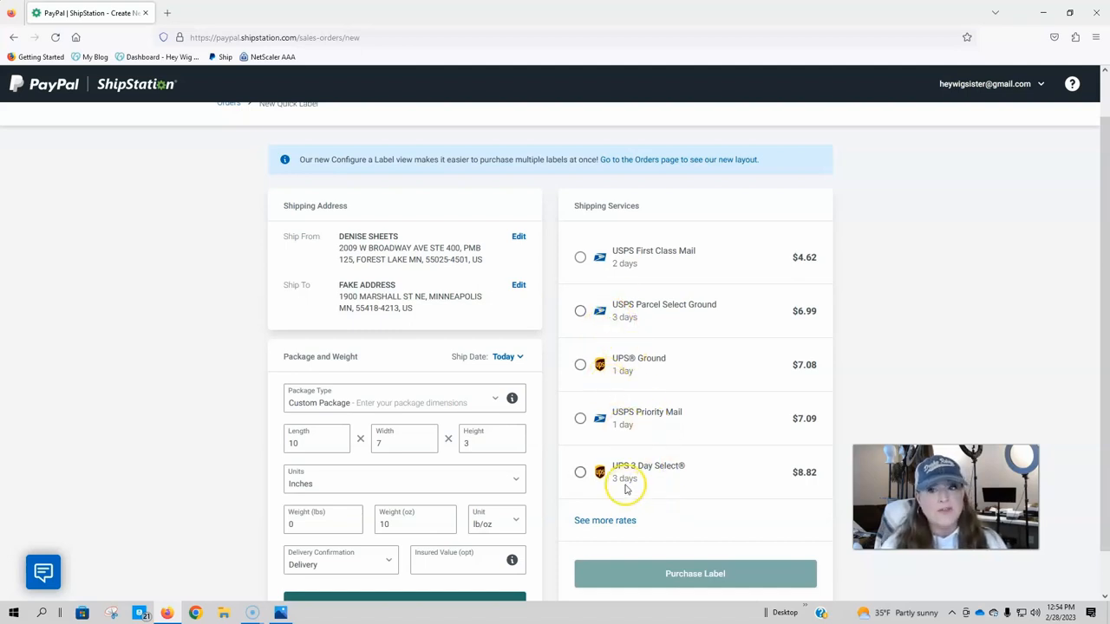
{"action": "mouse_move", "coordinate": [614, 425]}
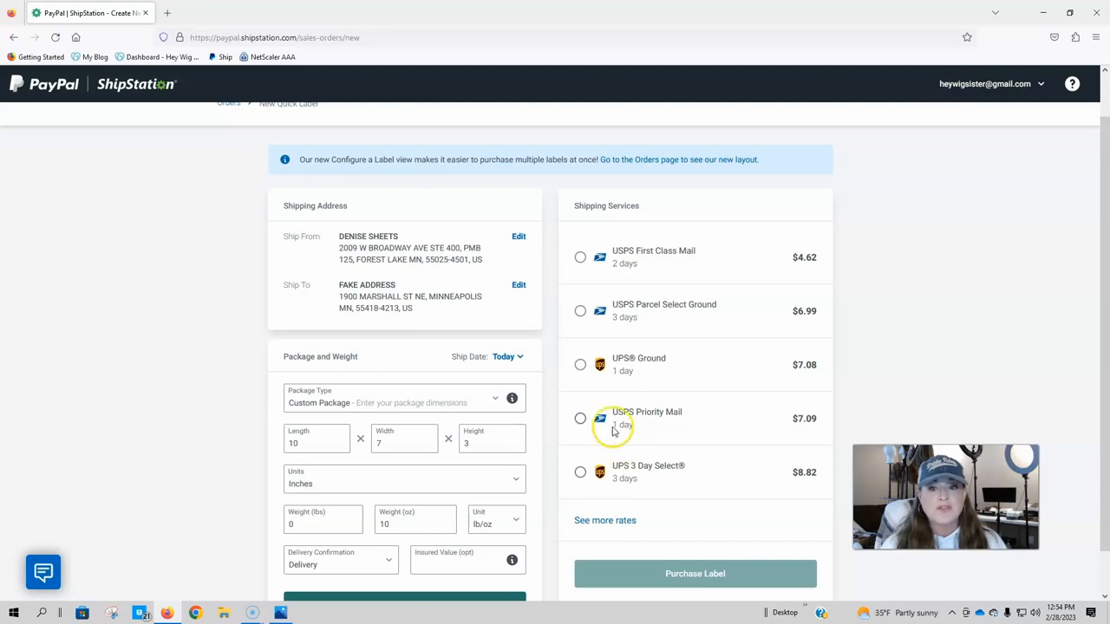
{"action": "mouse_move", "coordinate": [621, 422]}
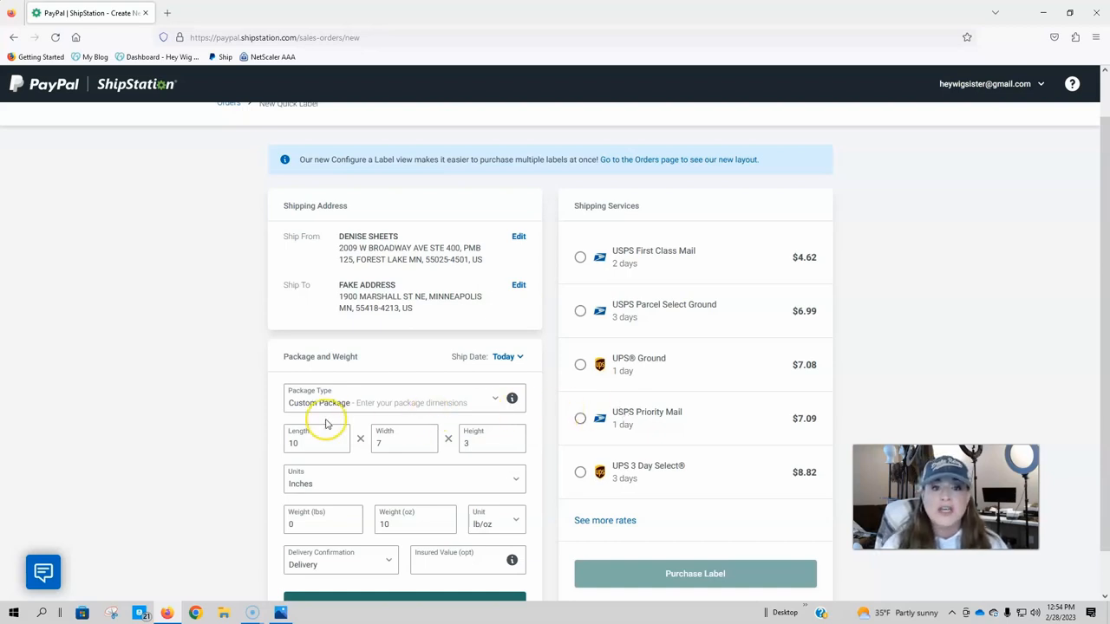
{"action": "mouse_move", "coordinate": [356, 395]}
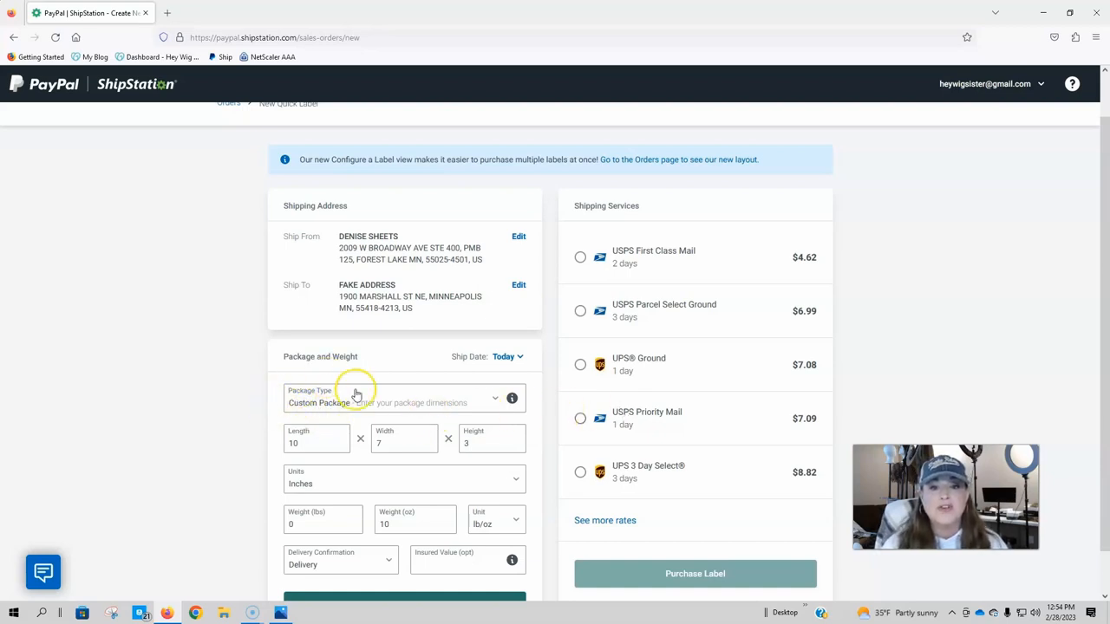
Show the Package Type choices, including Custom Package and USPS Flat Rate packaging.
{"action": "left_click", "coordinate": [403, 402]}
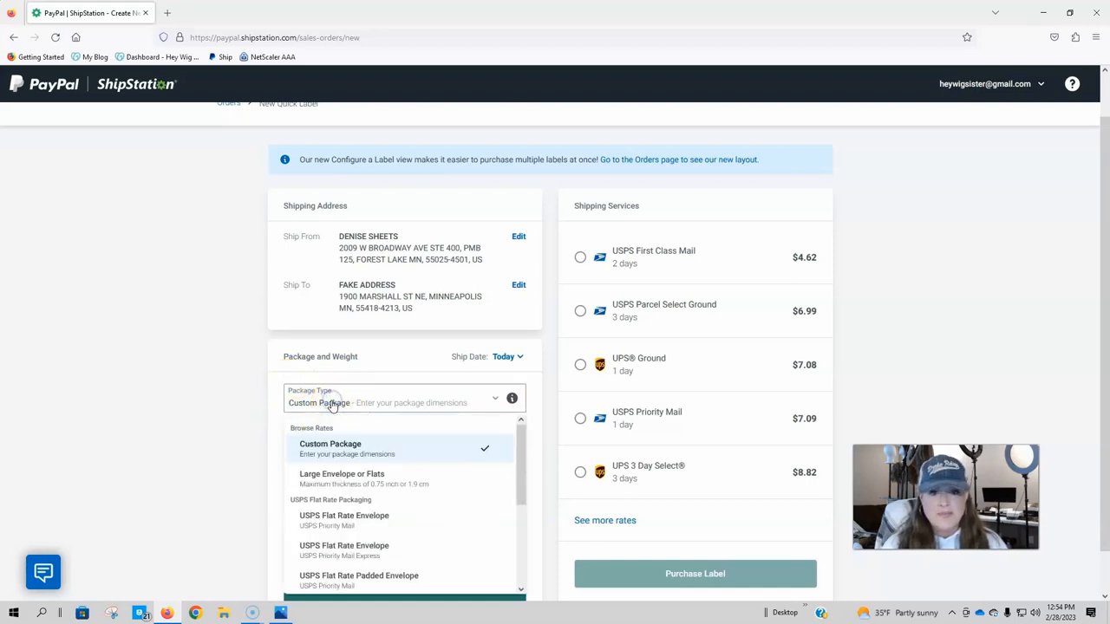
{"action": "mouse_move", "coordinate": [329, 521]}
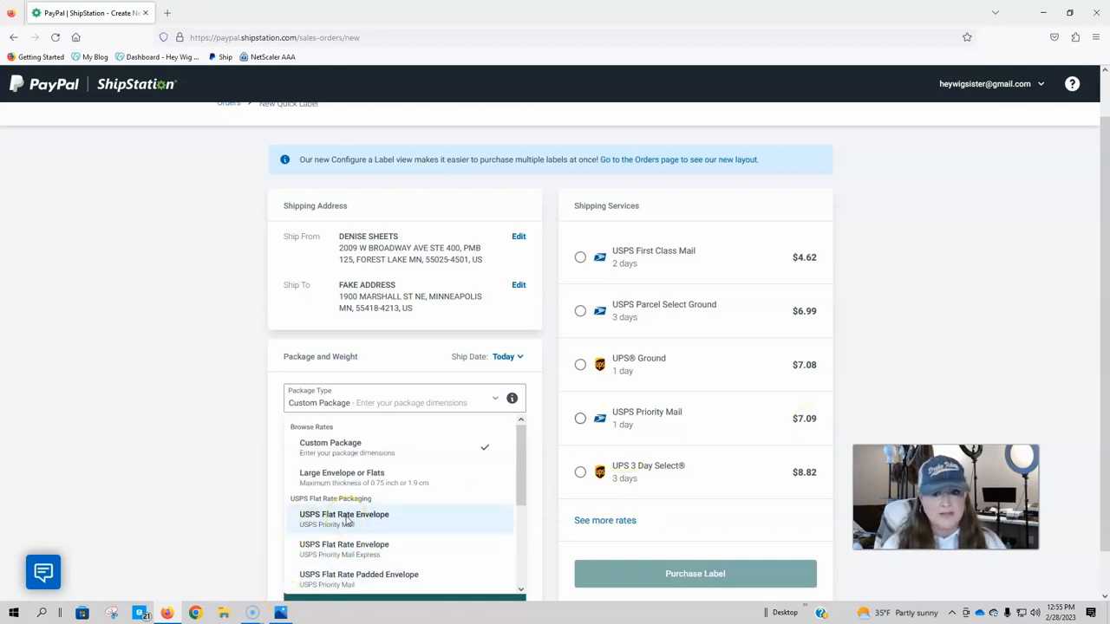
Choose USPS Flat Rate Envelope with Delivery confirmation and calculate its rates.
{"action": "left_click", "coordinate": [343, 514]}
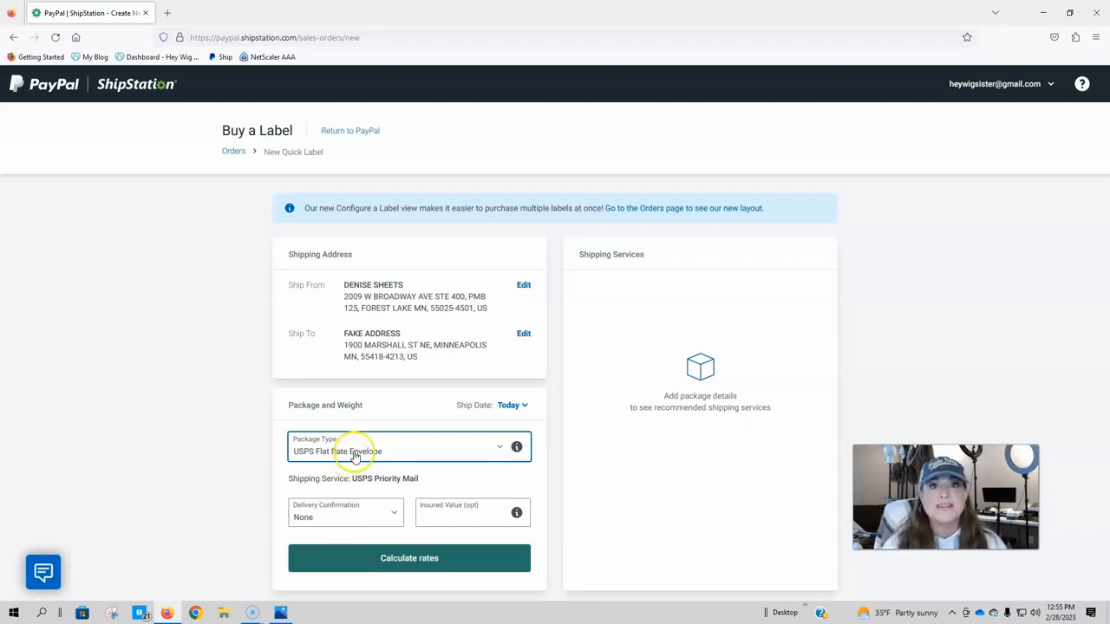
{"action": "left_click", "coordinate": [345, 513]}
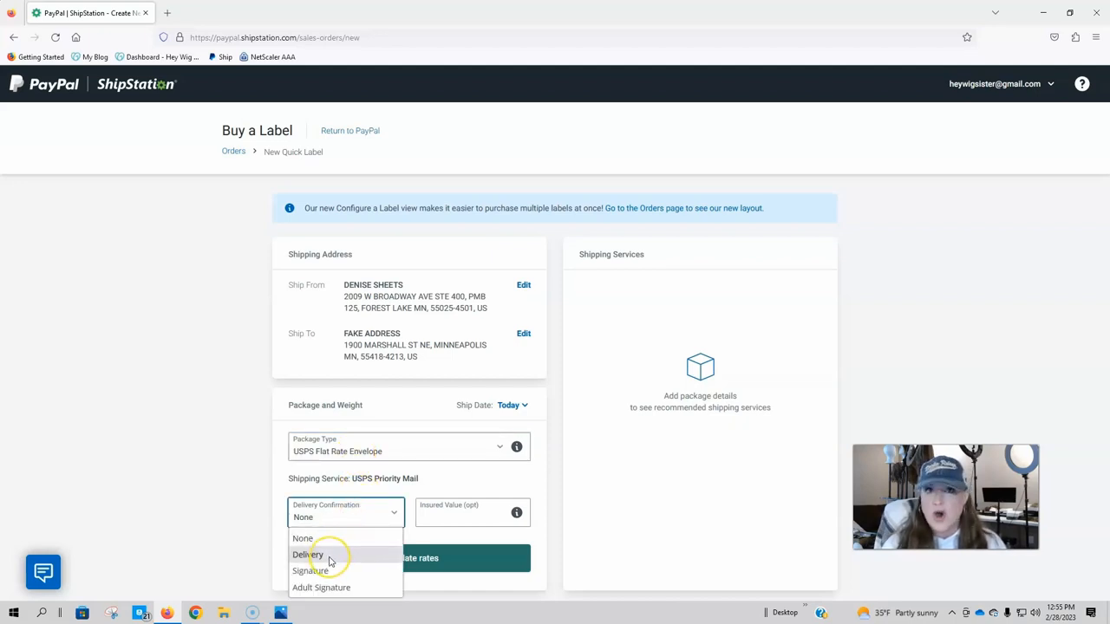
{"action": "left_click", "coordinate": [307, 555]}
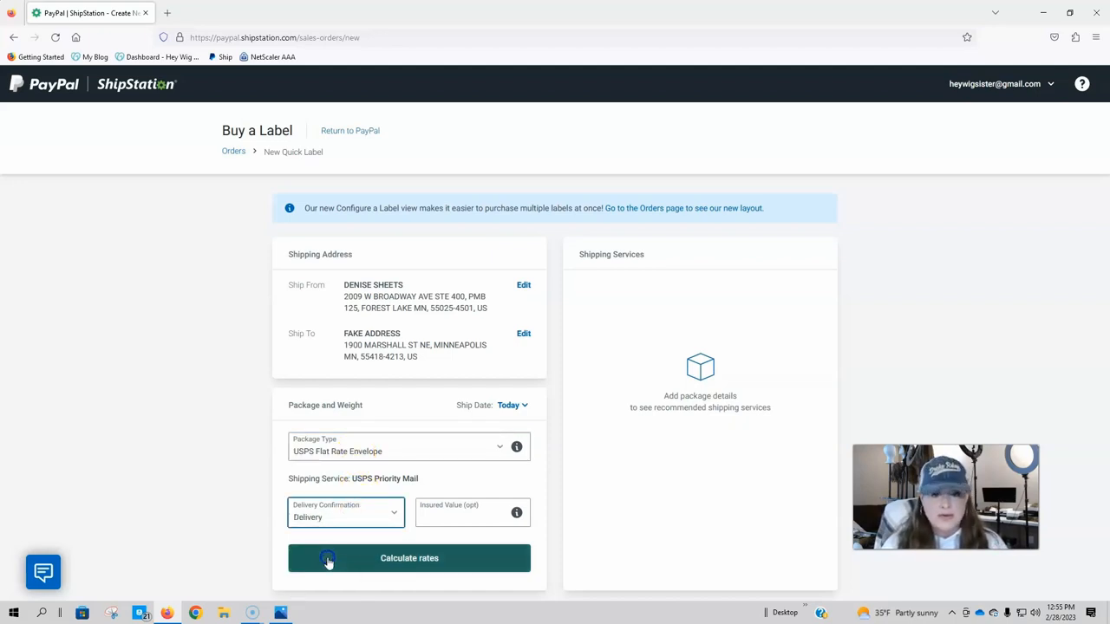
{"action": "left_click", "coordinate": [468, 514]}
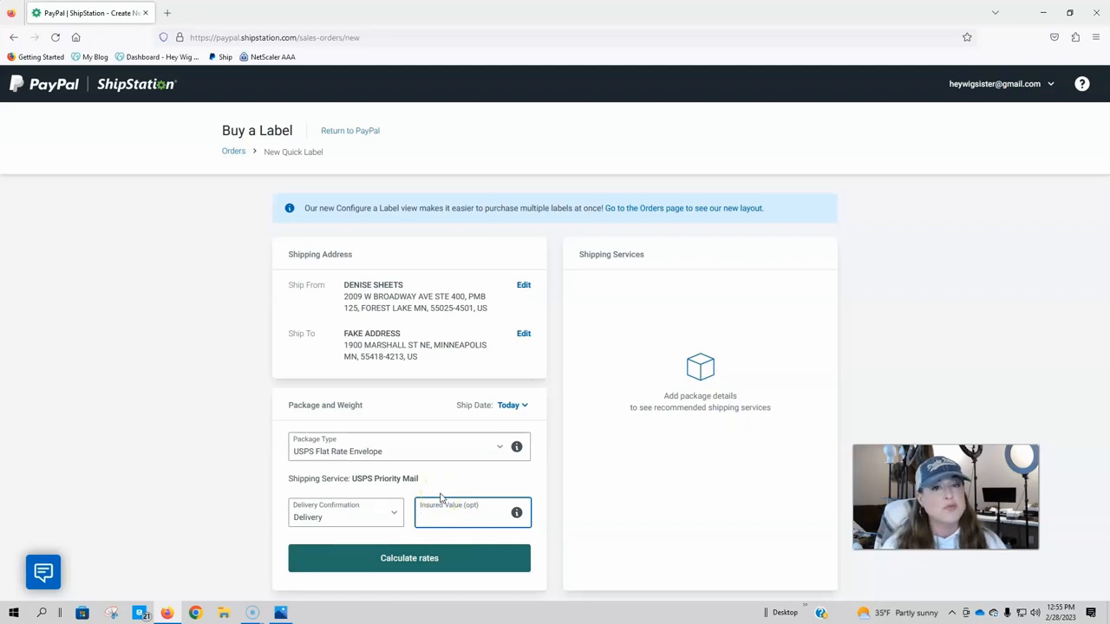
{"action": "left_click", "coordinate": [469, 517]}
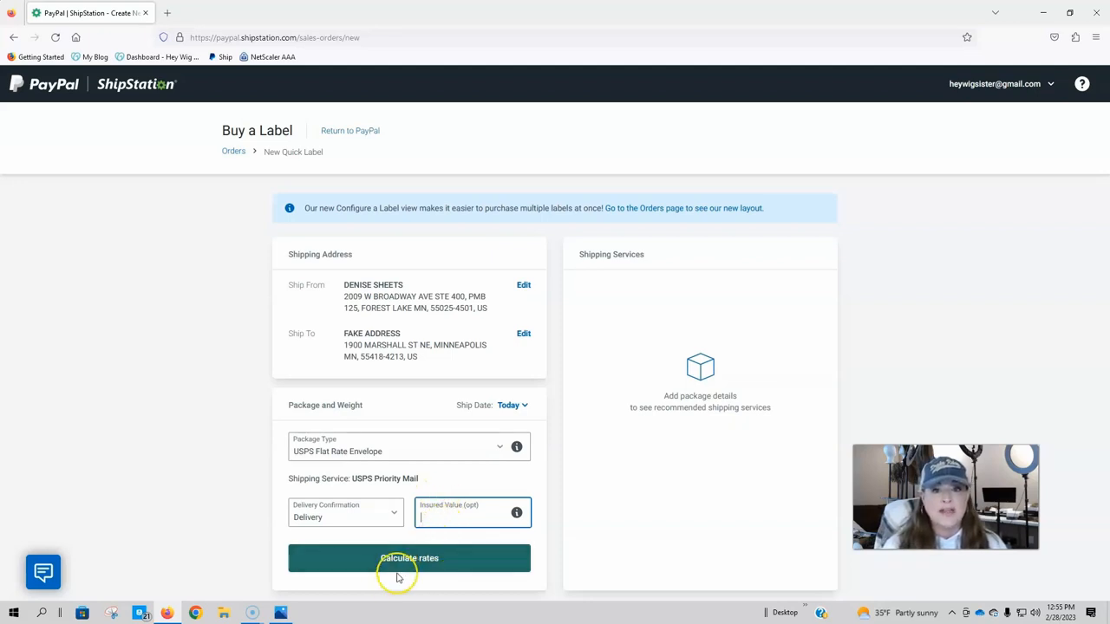
{"action": "left_click", "coordinate": [409, 558]}
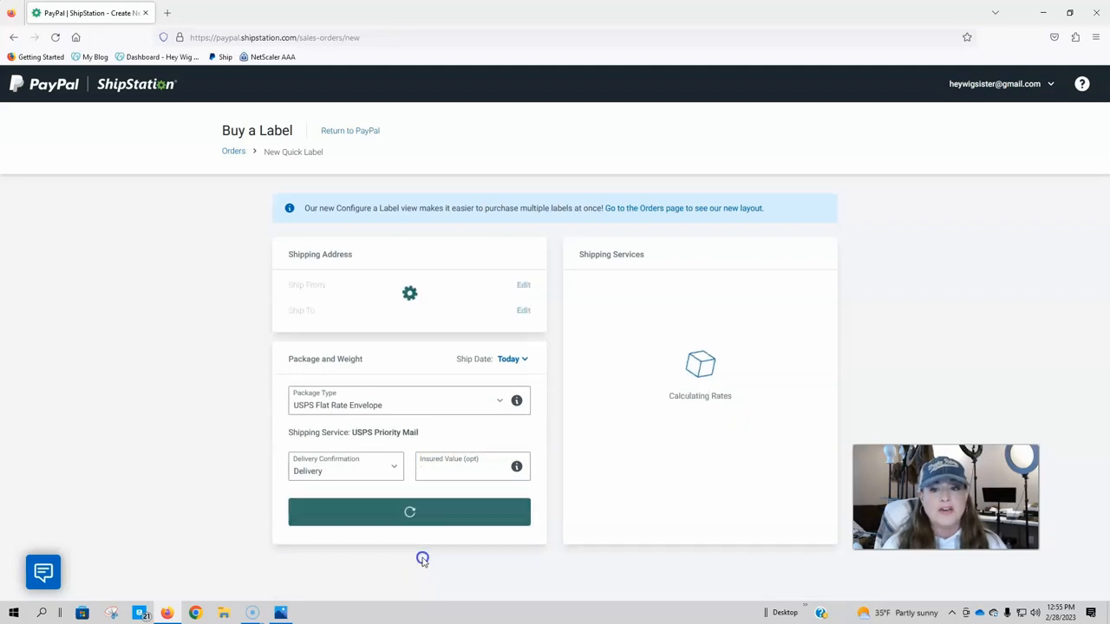
Recalculate rates for the flat rate envelope, listing USPS Priority Mail at $7.60.
{"action": "left_click", "coordinate": [409, 511]}
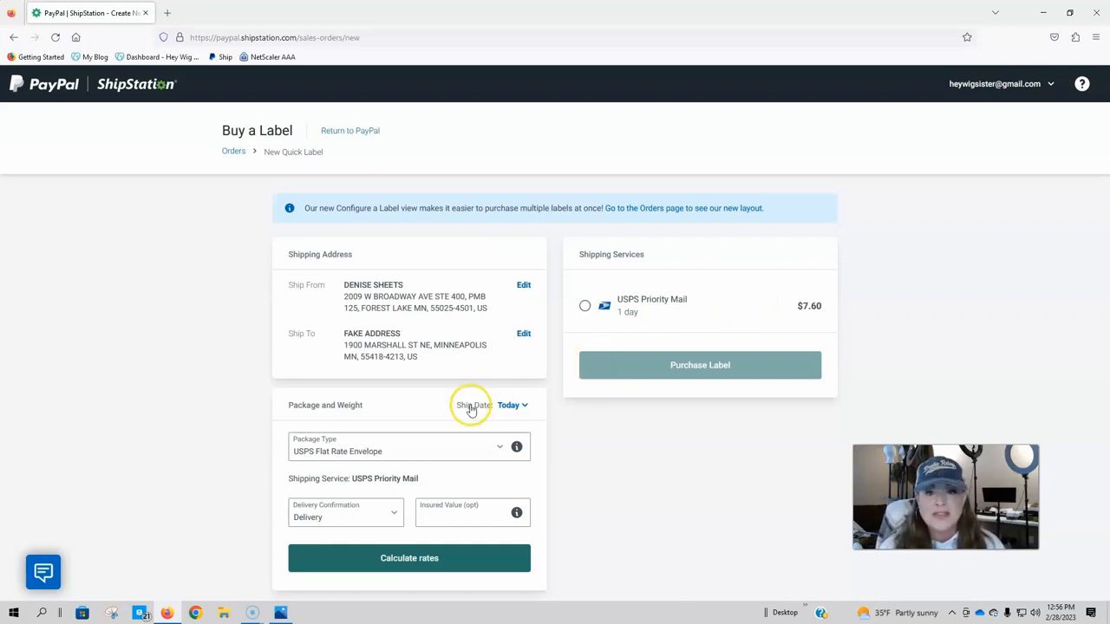
{"action": "mouse_move", "coordinate": [482, 326]}
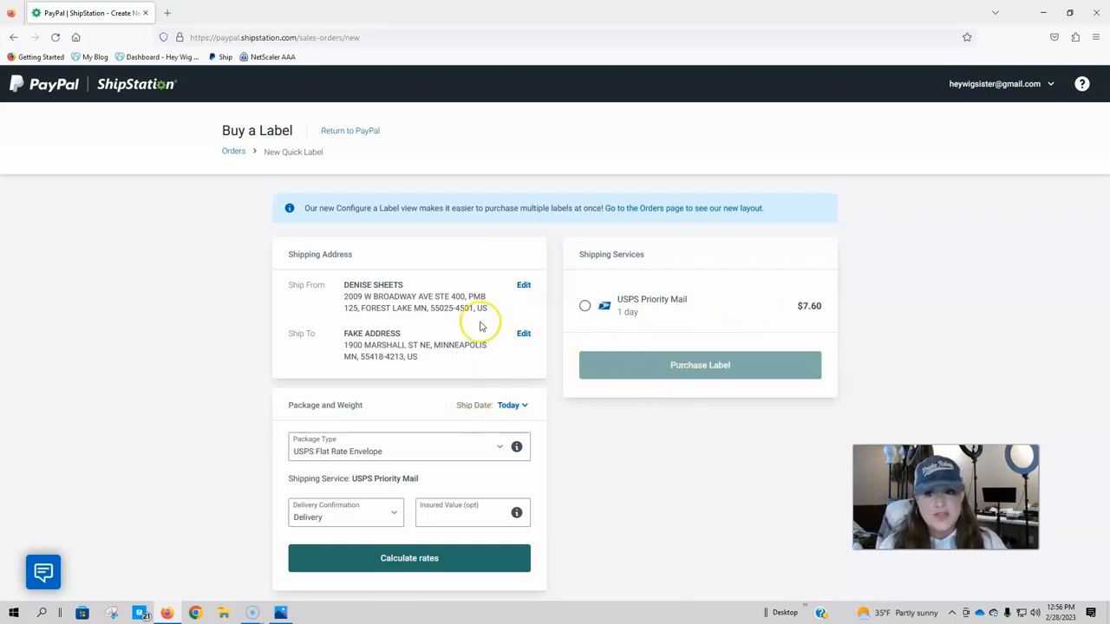
Select the USPS Priority Mail $7.60 rate so the label can be purchased for $7.60.
{"action": "left_click", "coordinate": [584, 305]}
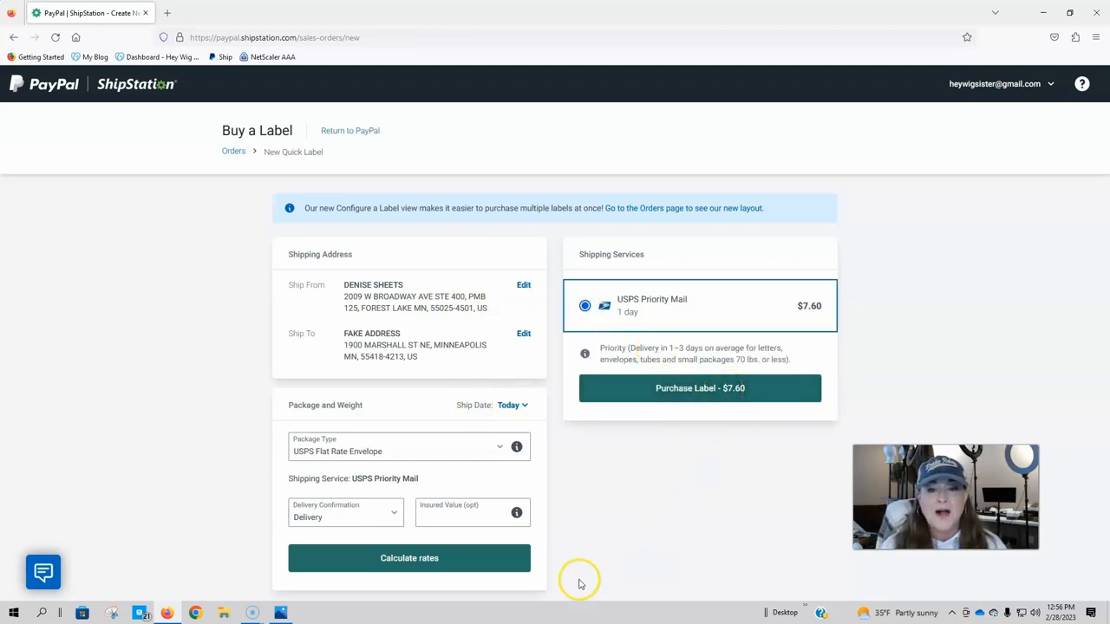
{"action": "mouse_move", "coordinate": [562, 538]}
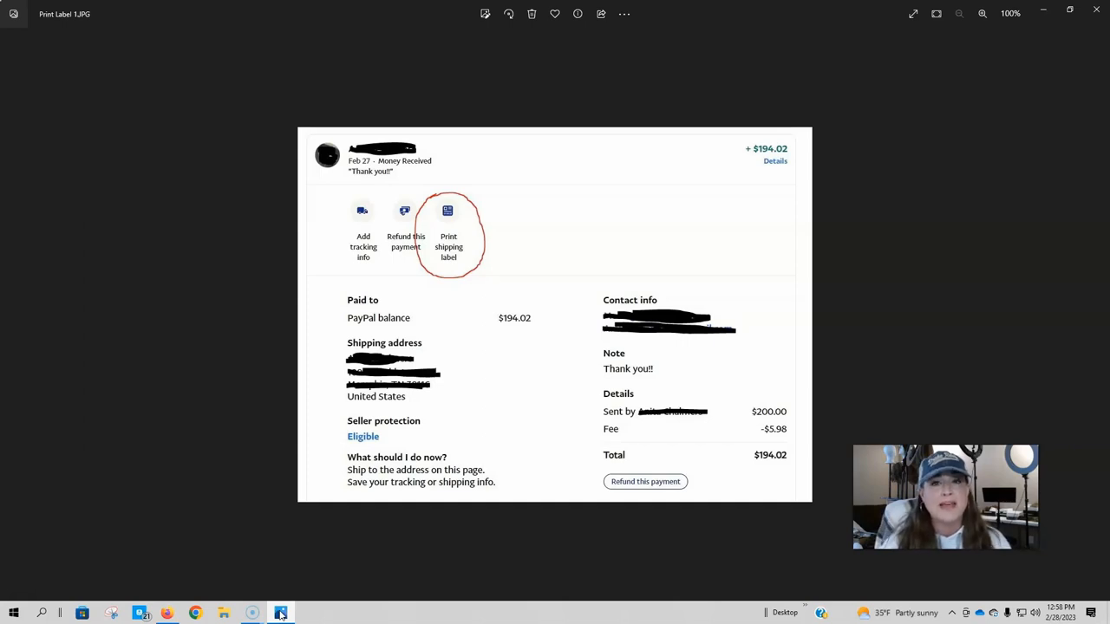
{"action": "mouse_move", "coordinate": [337, 535]}
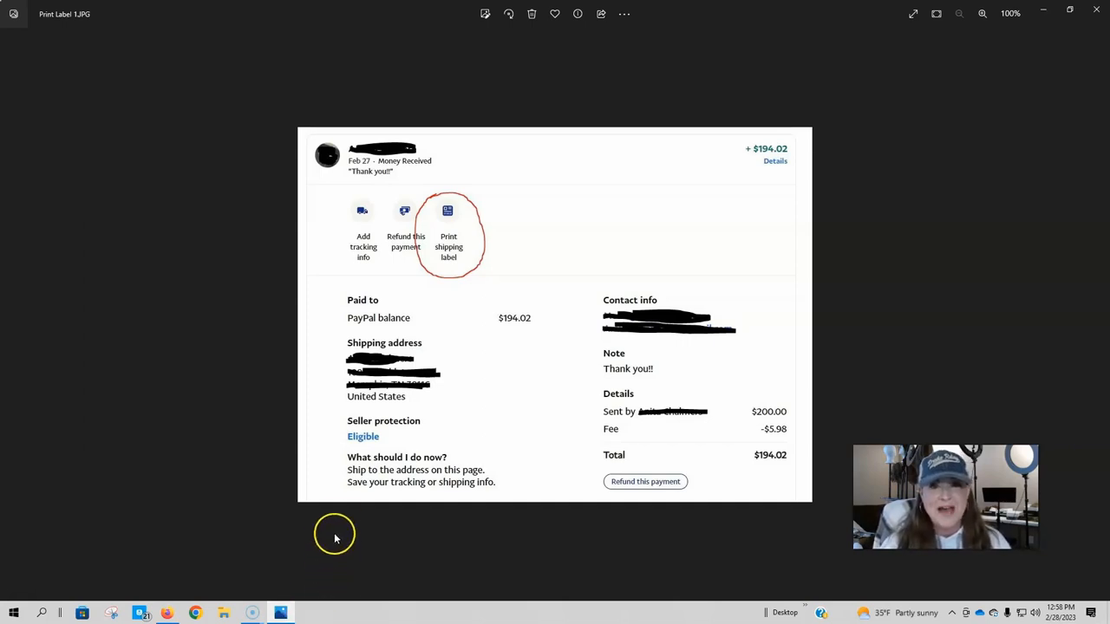
{"action": "mouse_move", "coordinate": [559, 238]}
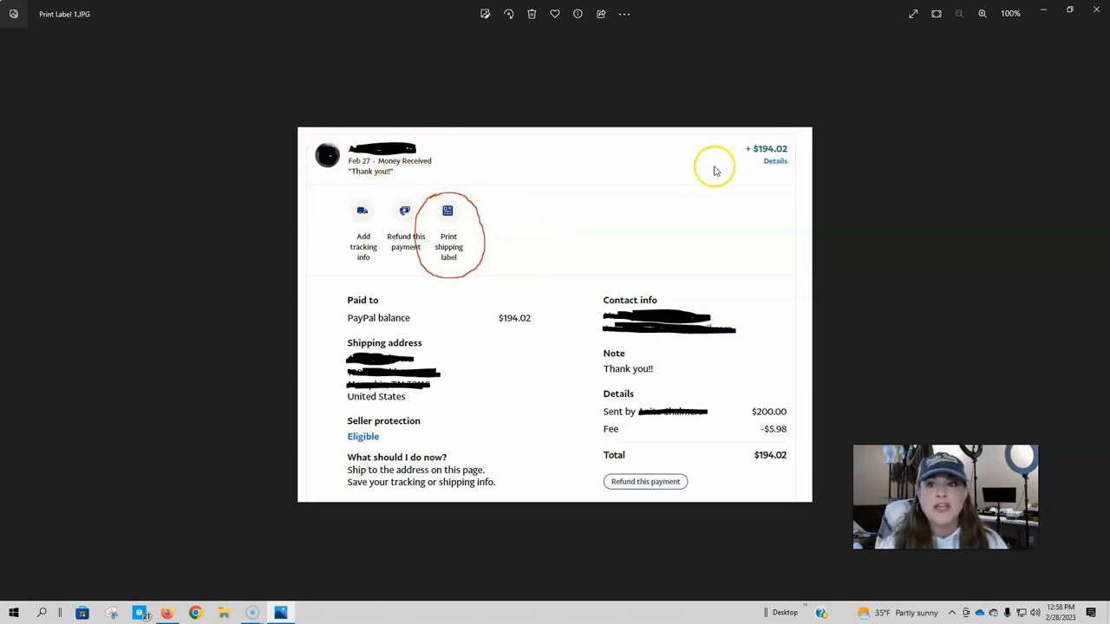
{"action": "mouse_move", "coordinate": [617, 440]}
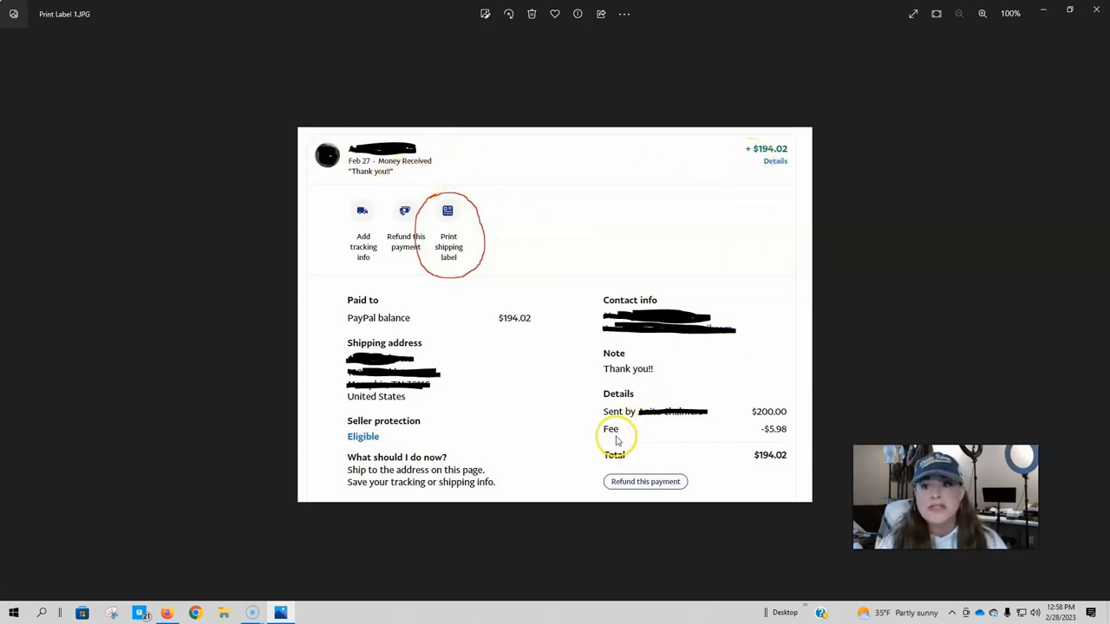
{"action": "mouse_move", "coordinate": [618, 450]}
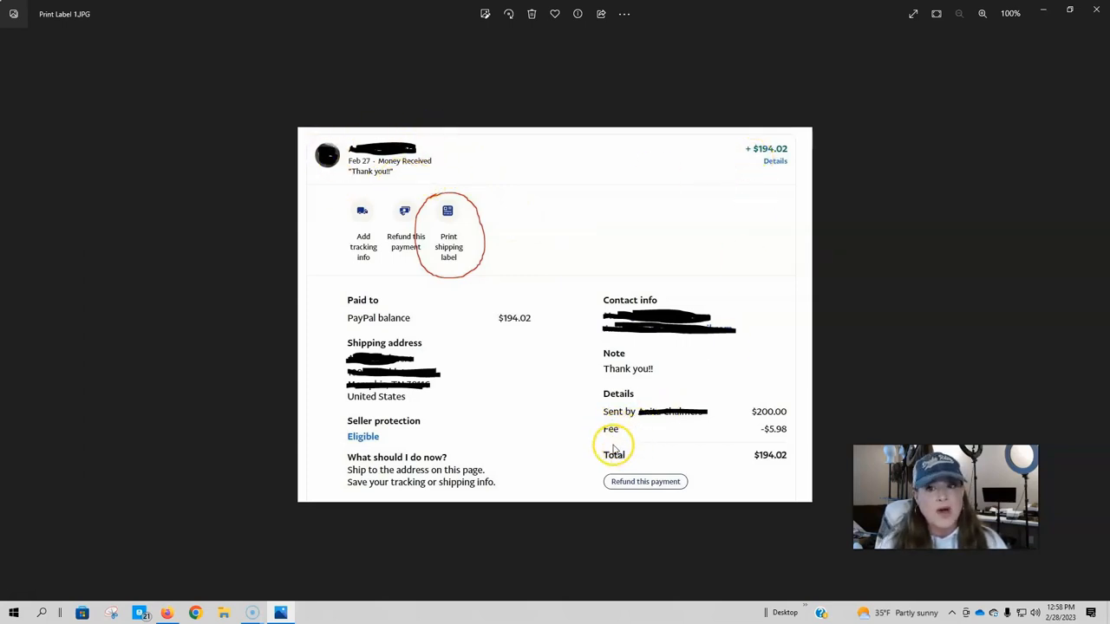
{"action": "mouse_move", "coordinate": [796, 437]}
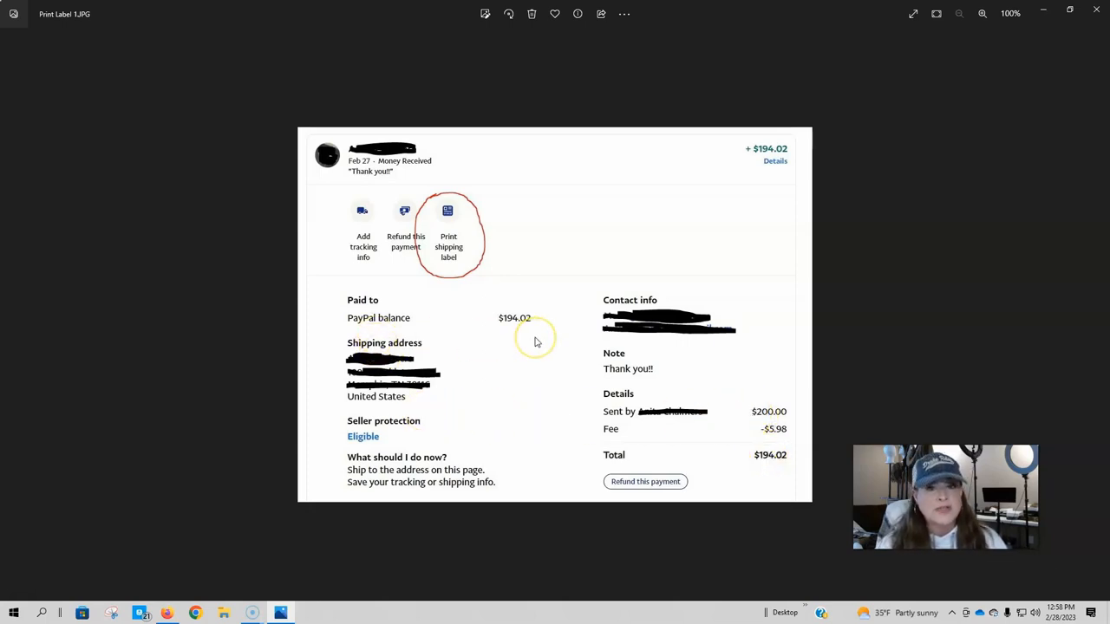
{"action": "mouse_move", "coordinate": [580, 330]}
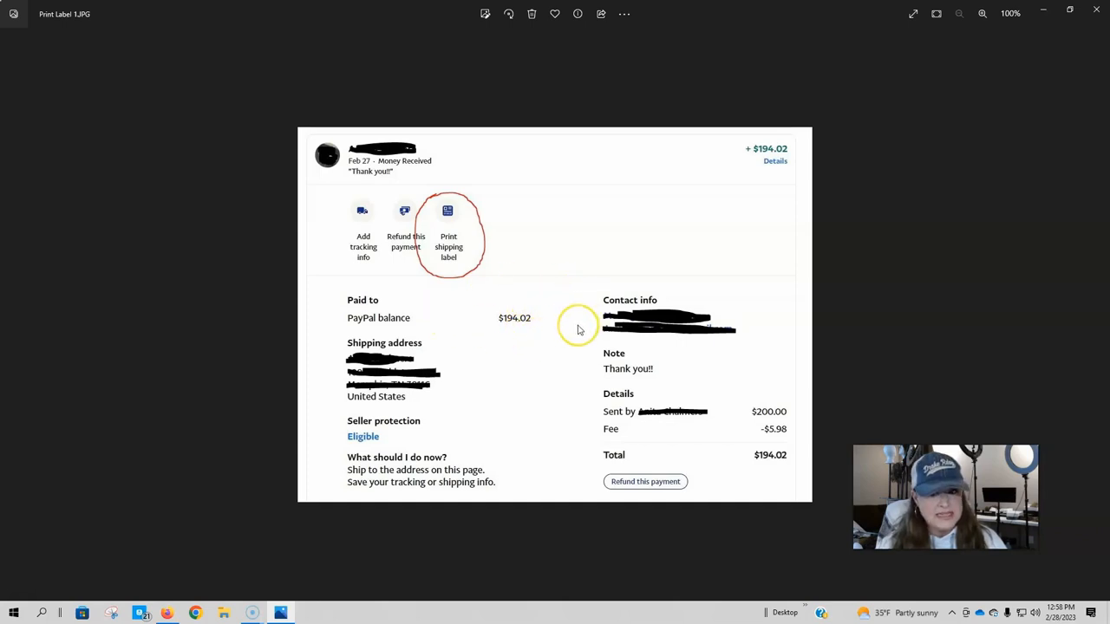
{"action": "mouse_move", "coordinate": [252, 367]}
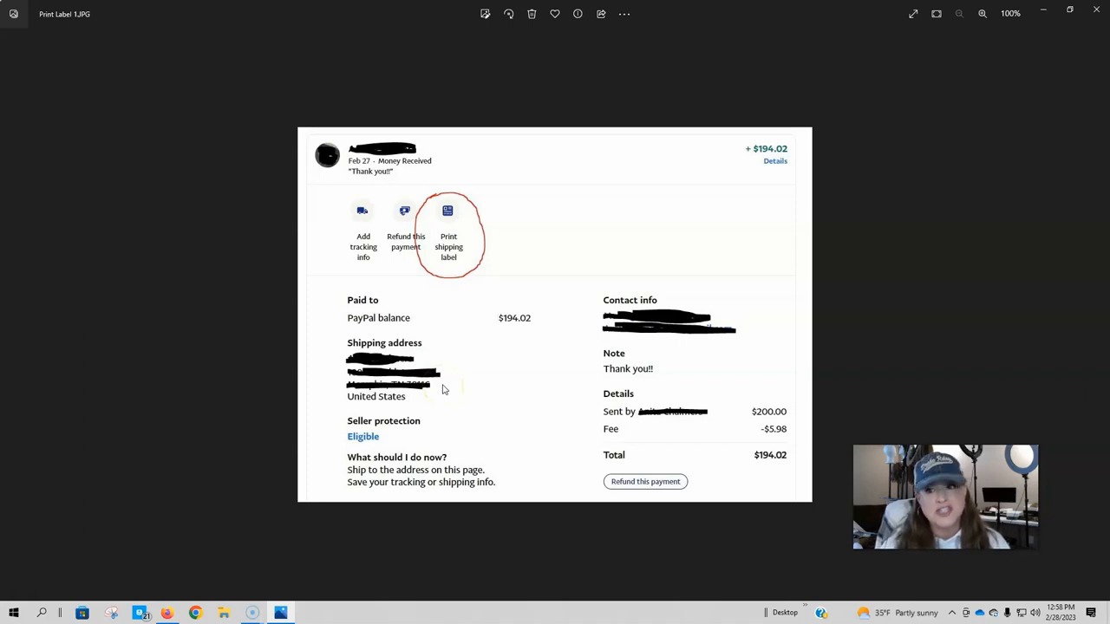
{"action": "mouse_move", "coordinate": [438, 378]}
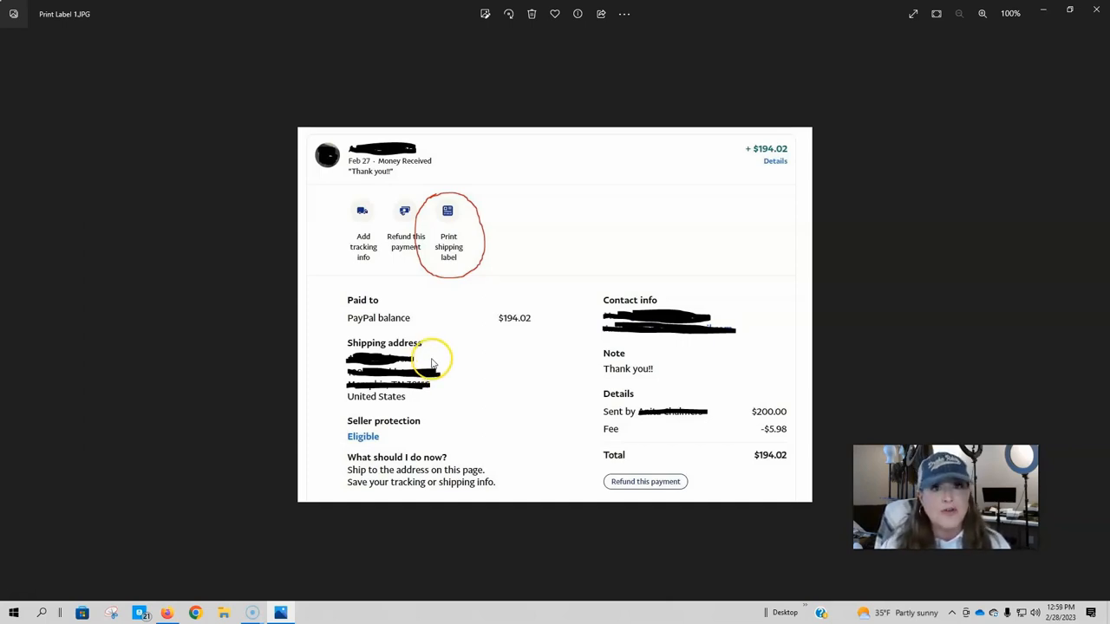
{"action": "mouse_move", "coordinate": [340, 250]}
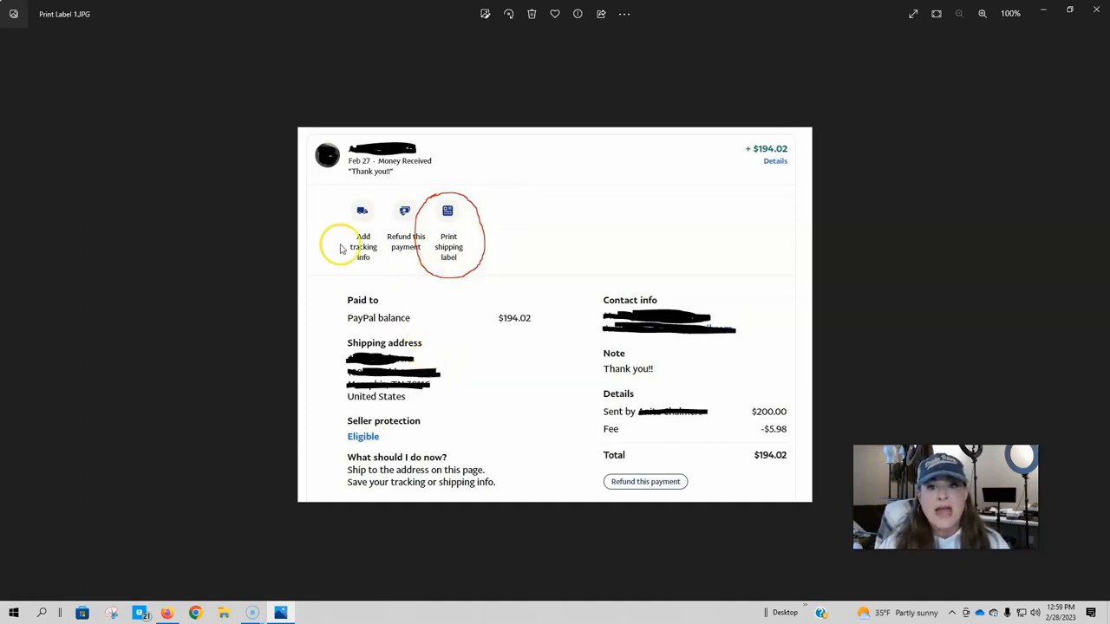
{"action": "mouse_move", "coordinate": [510, 260]}
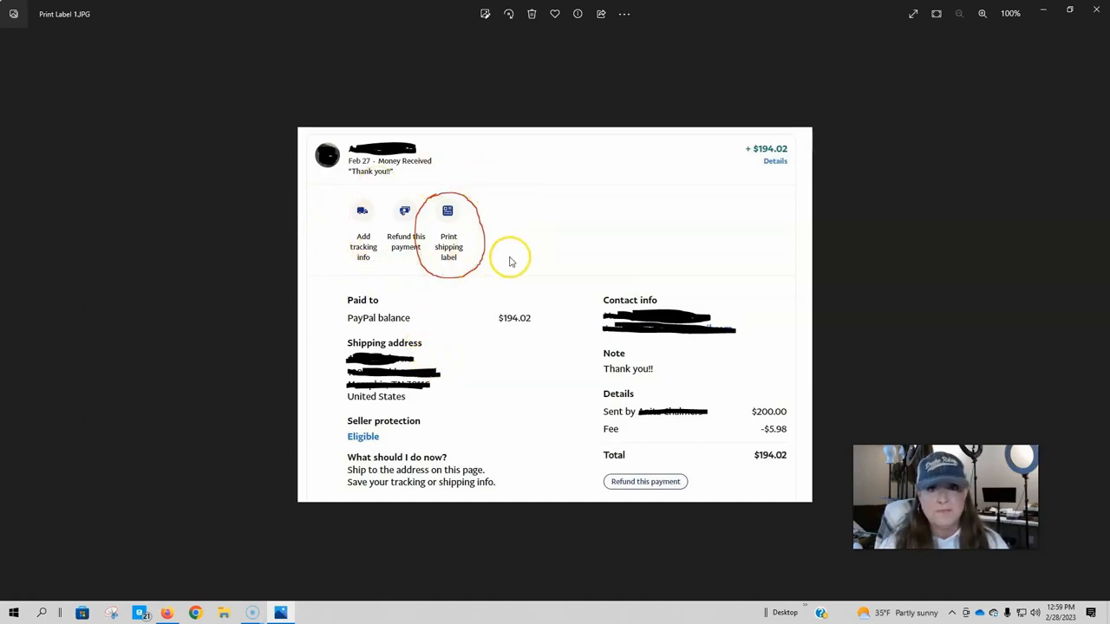
{"action": "mouse_move", "coordinate": [361, 247]}
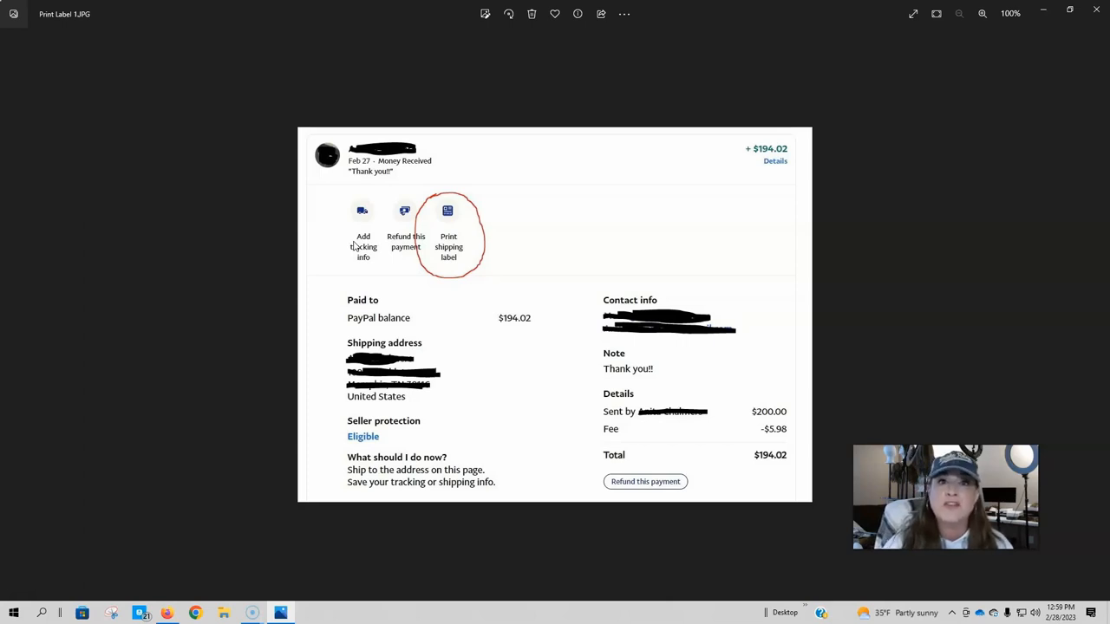
{"action": "mouse_move", "coordinate": [413, 260]}
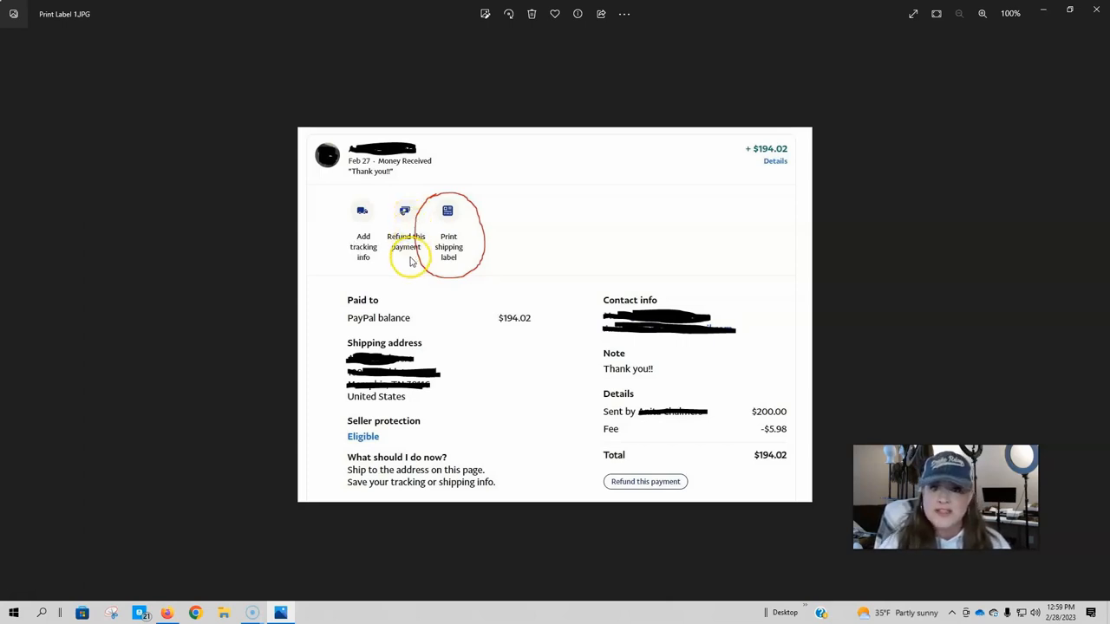
{"action": "mouse_move", "coordinate": [494, 313]}
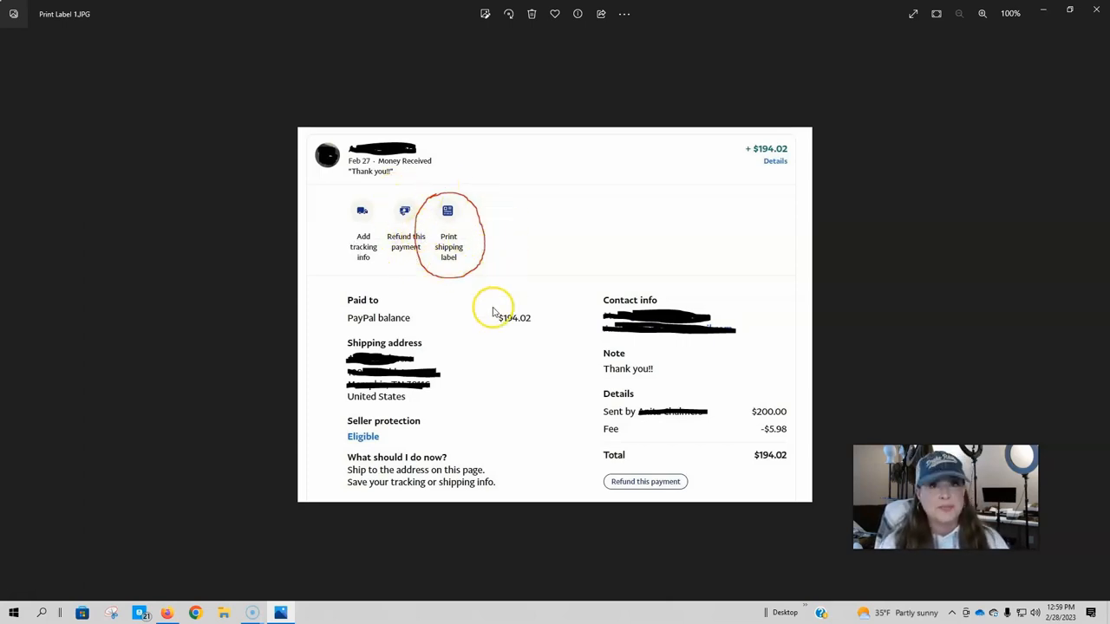
{"action": "mouse_move", "coordinate": [448, 222]}
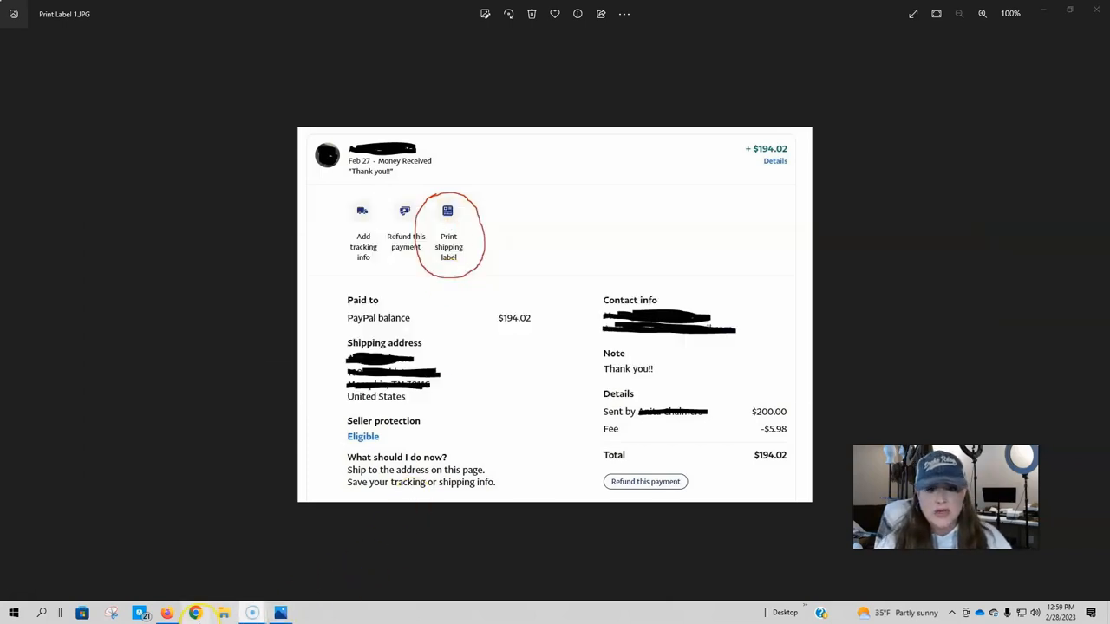
Switch back to the Buy a Label form with USPS Priority Mail $7.60 still chosen.
{"action": "left_click", "coordinate": [447, 217]}
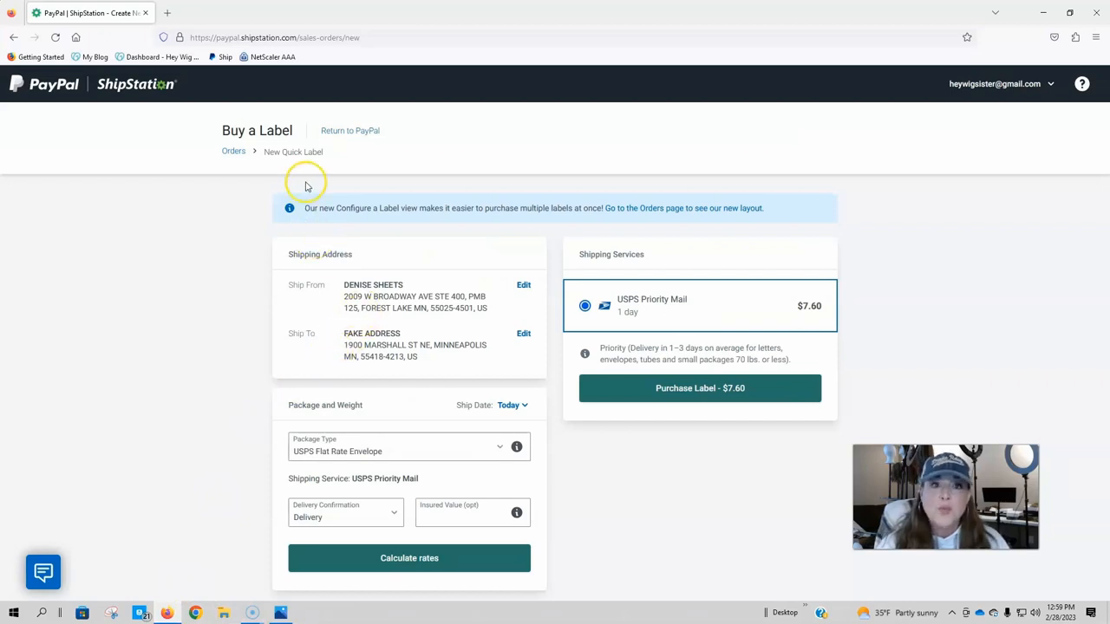
{"action": "mouse_move", "coordinate": [316, 364]}
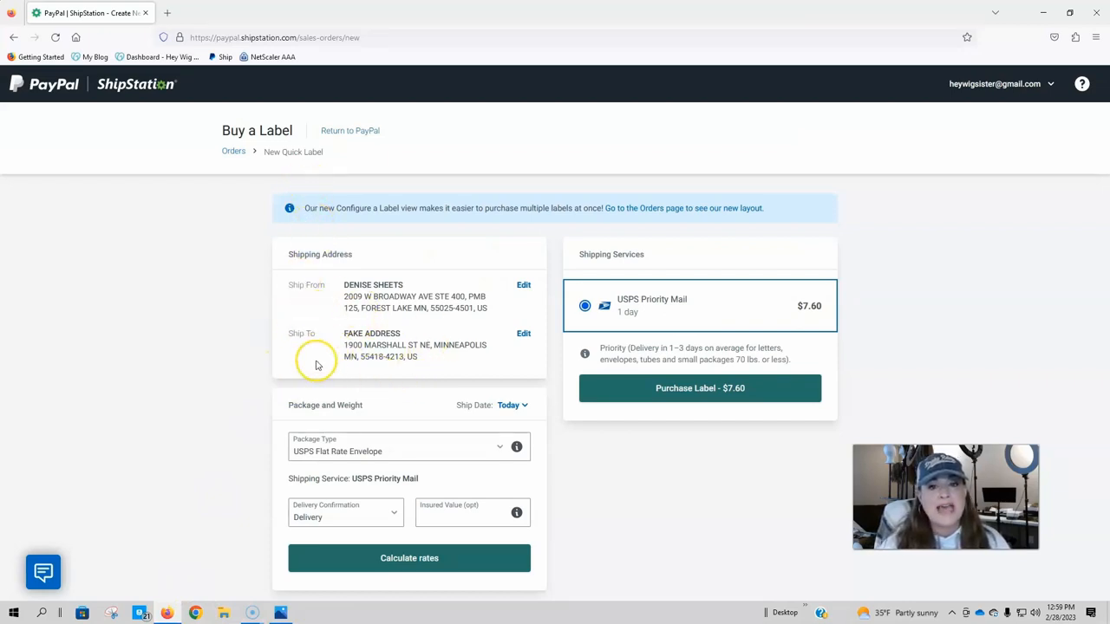
{"action": "mouse_move", "coordinate": [442, 375]}
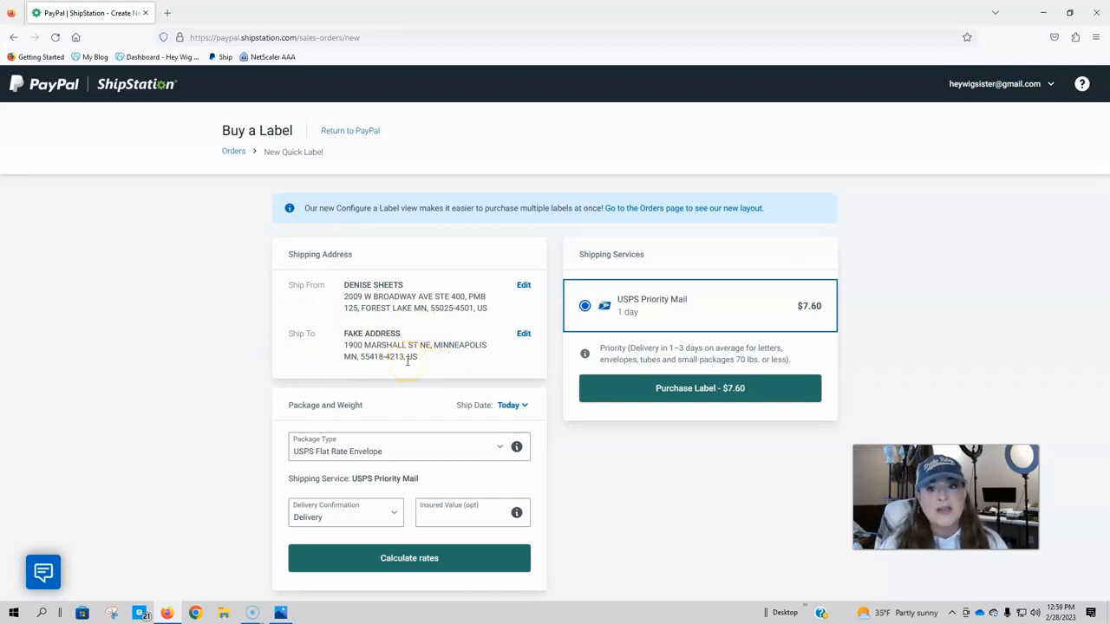
{"action": "mouse_move", "coordinate": [424, 362]}
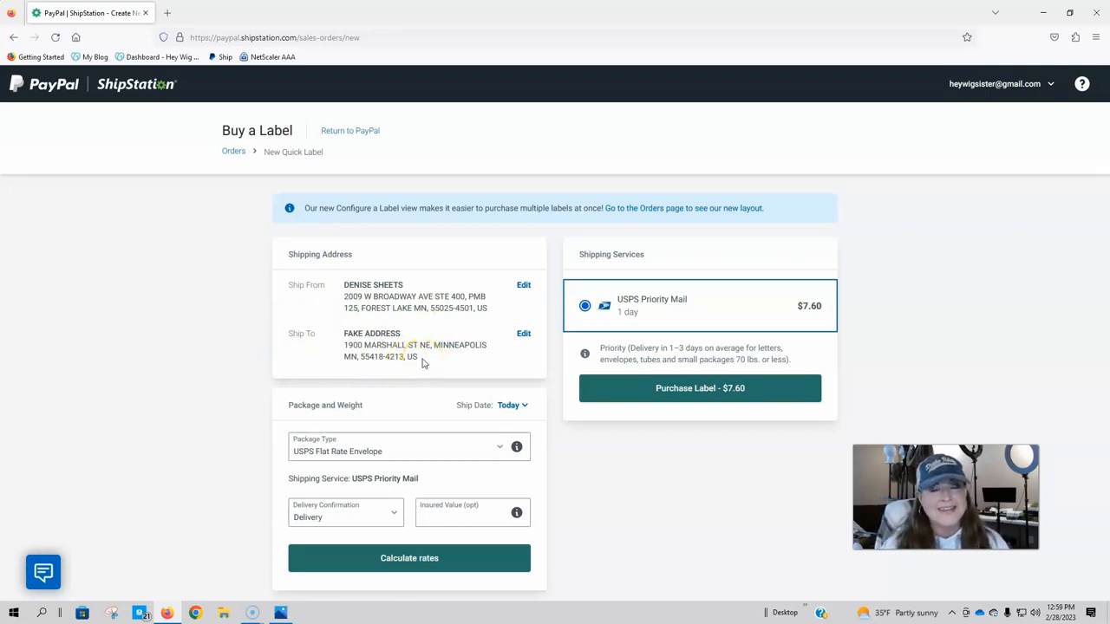